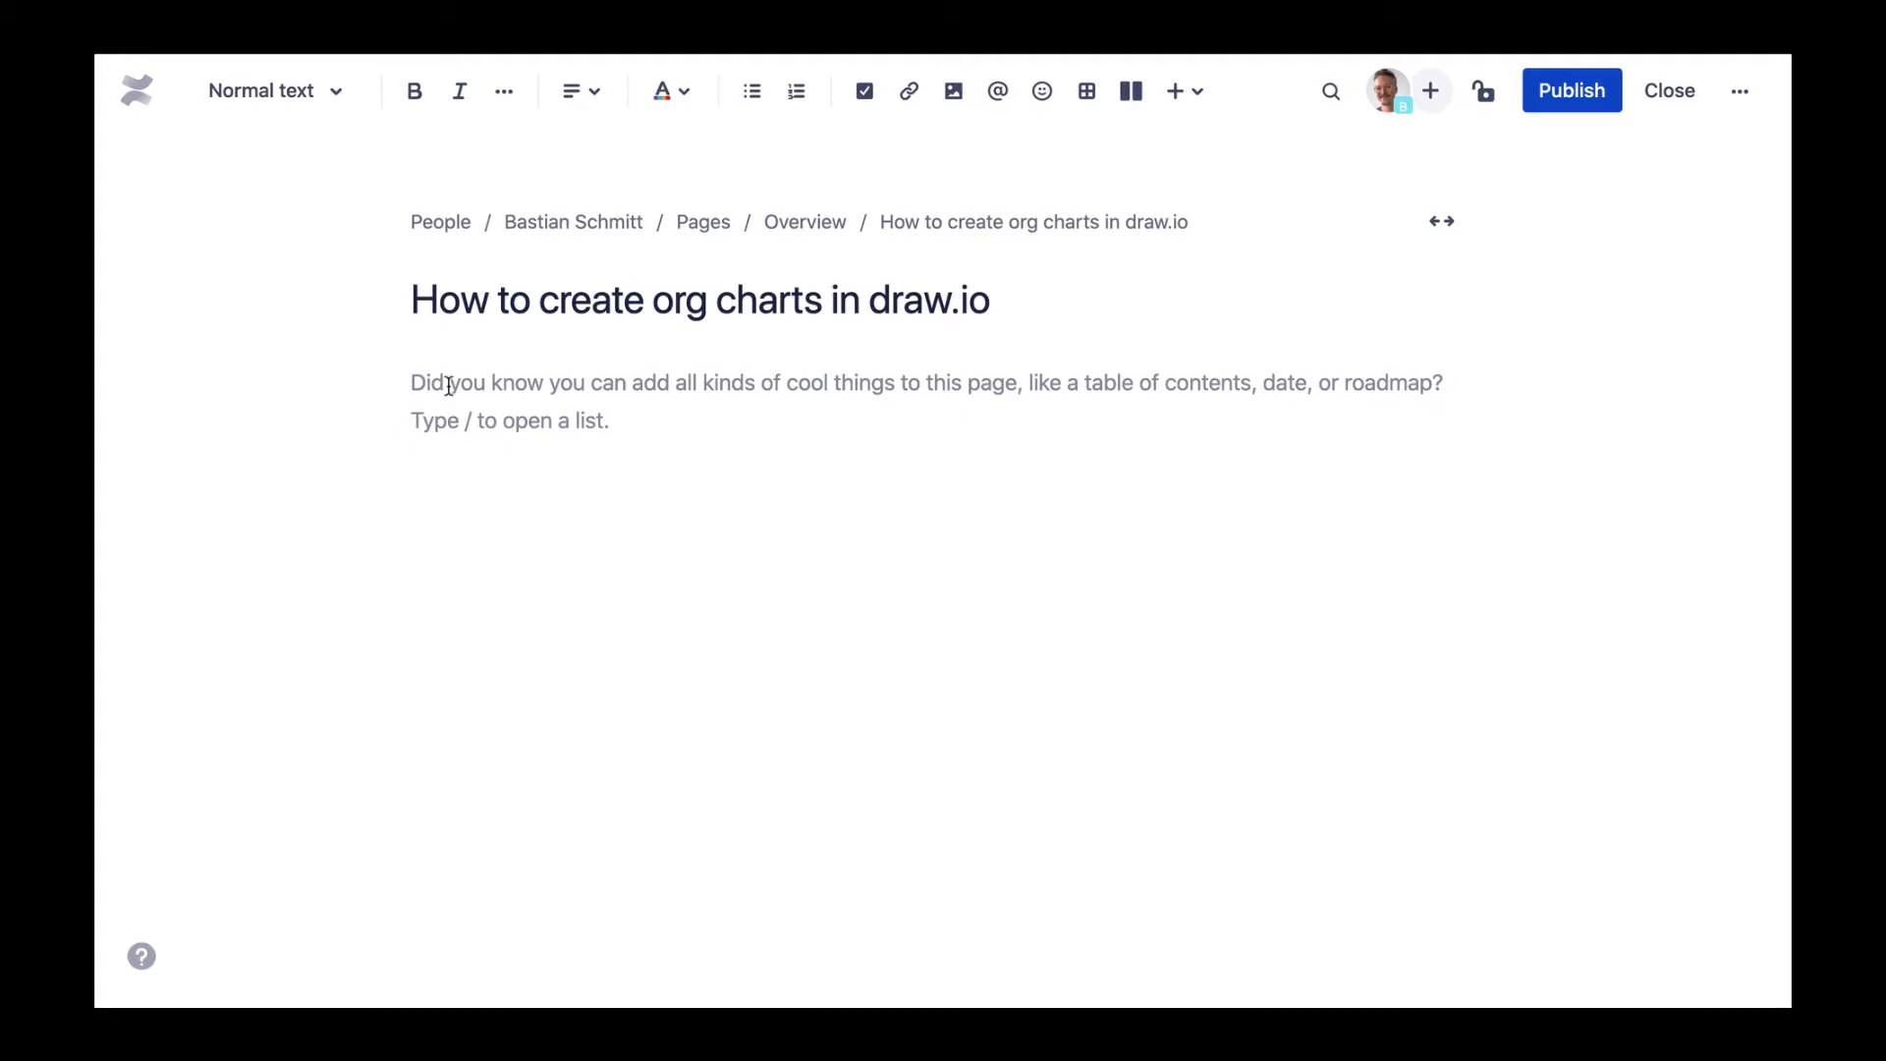
mouse_move(393, 397)
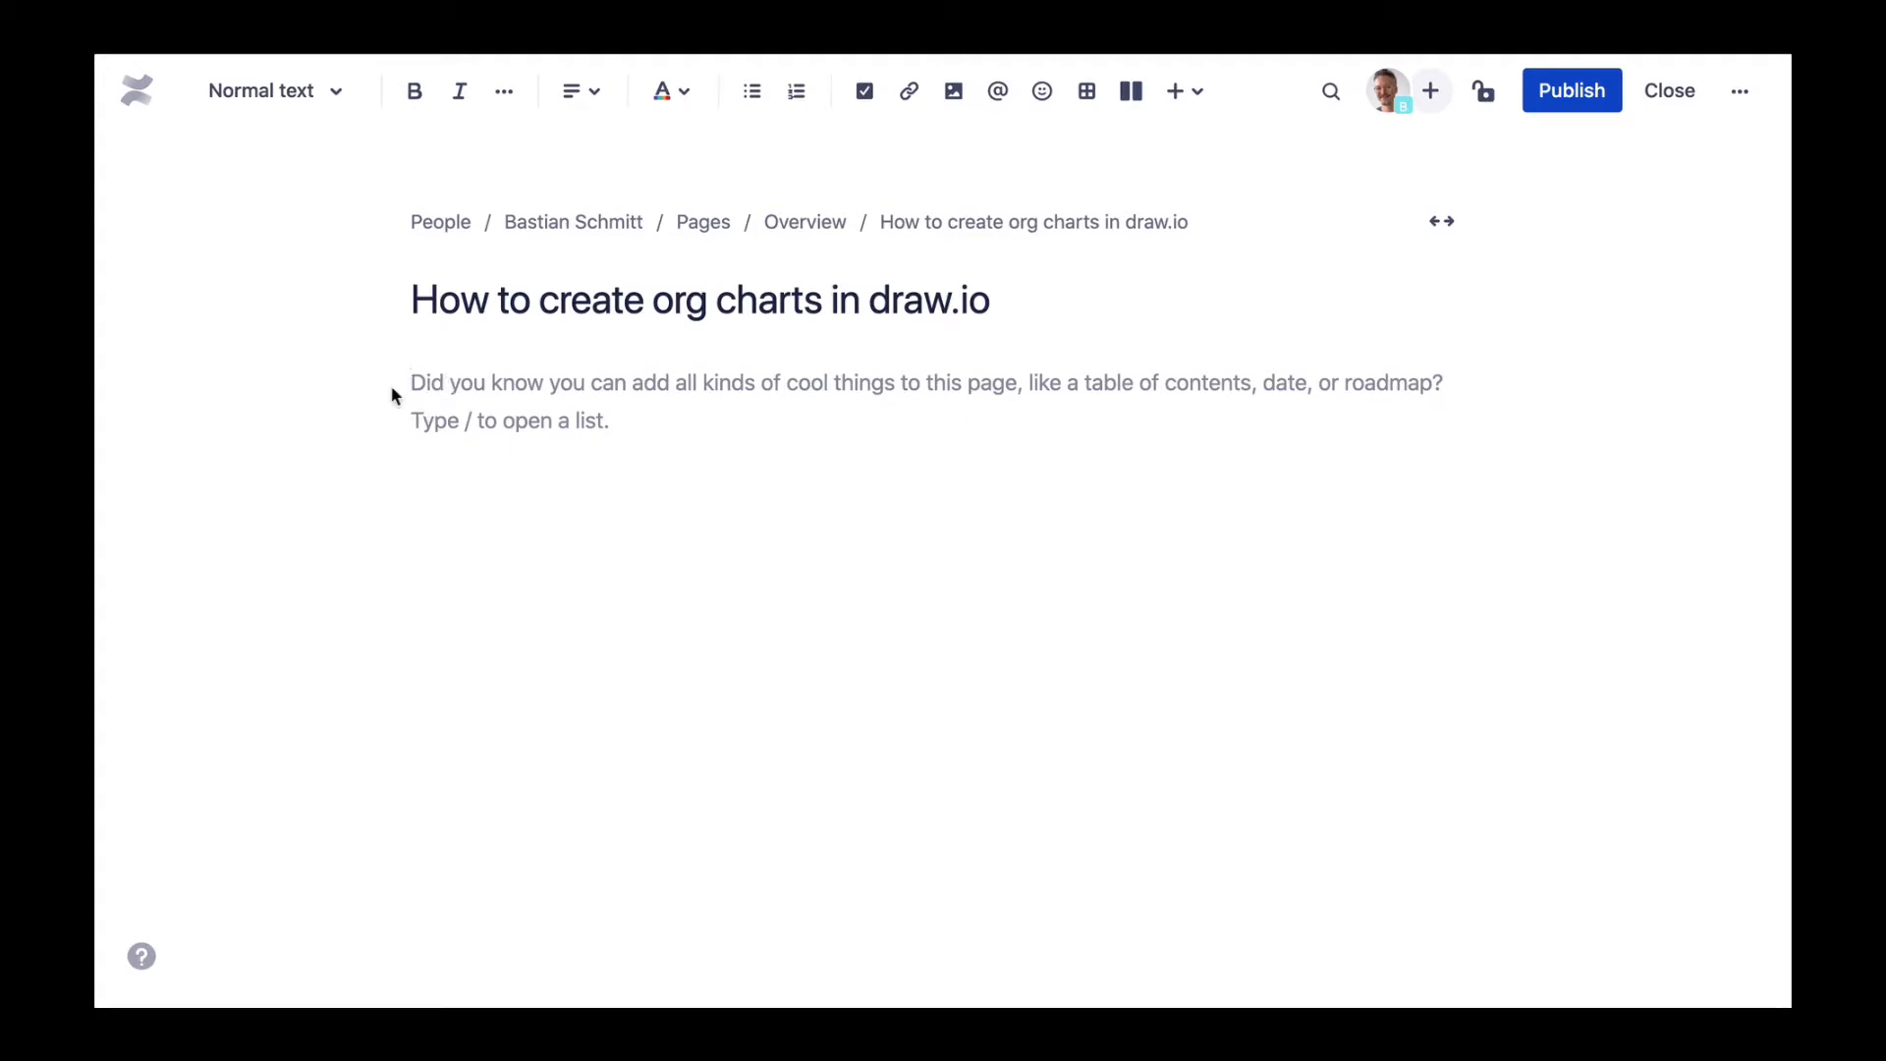
- Insert a draw.io diagram macro into the Confluence page via the /draw slash command
text(/dra)
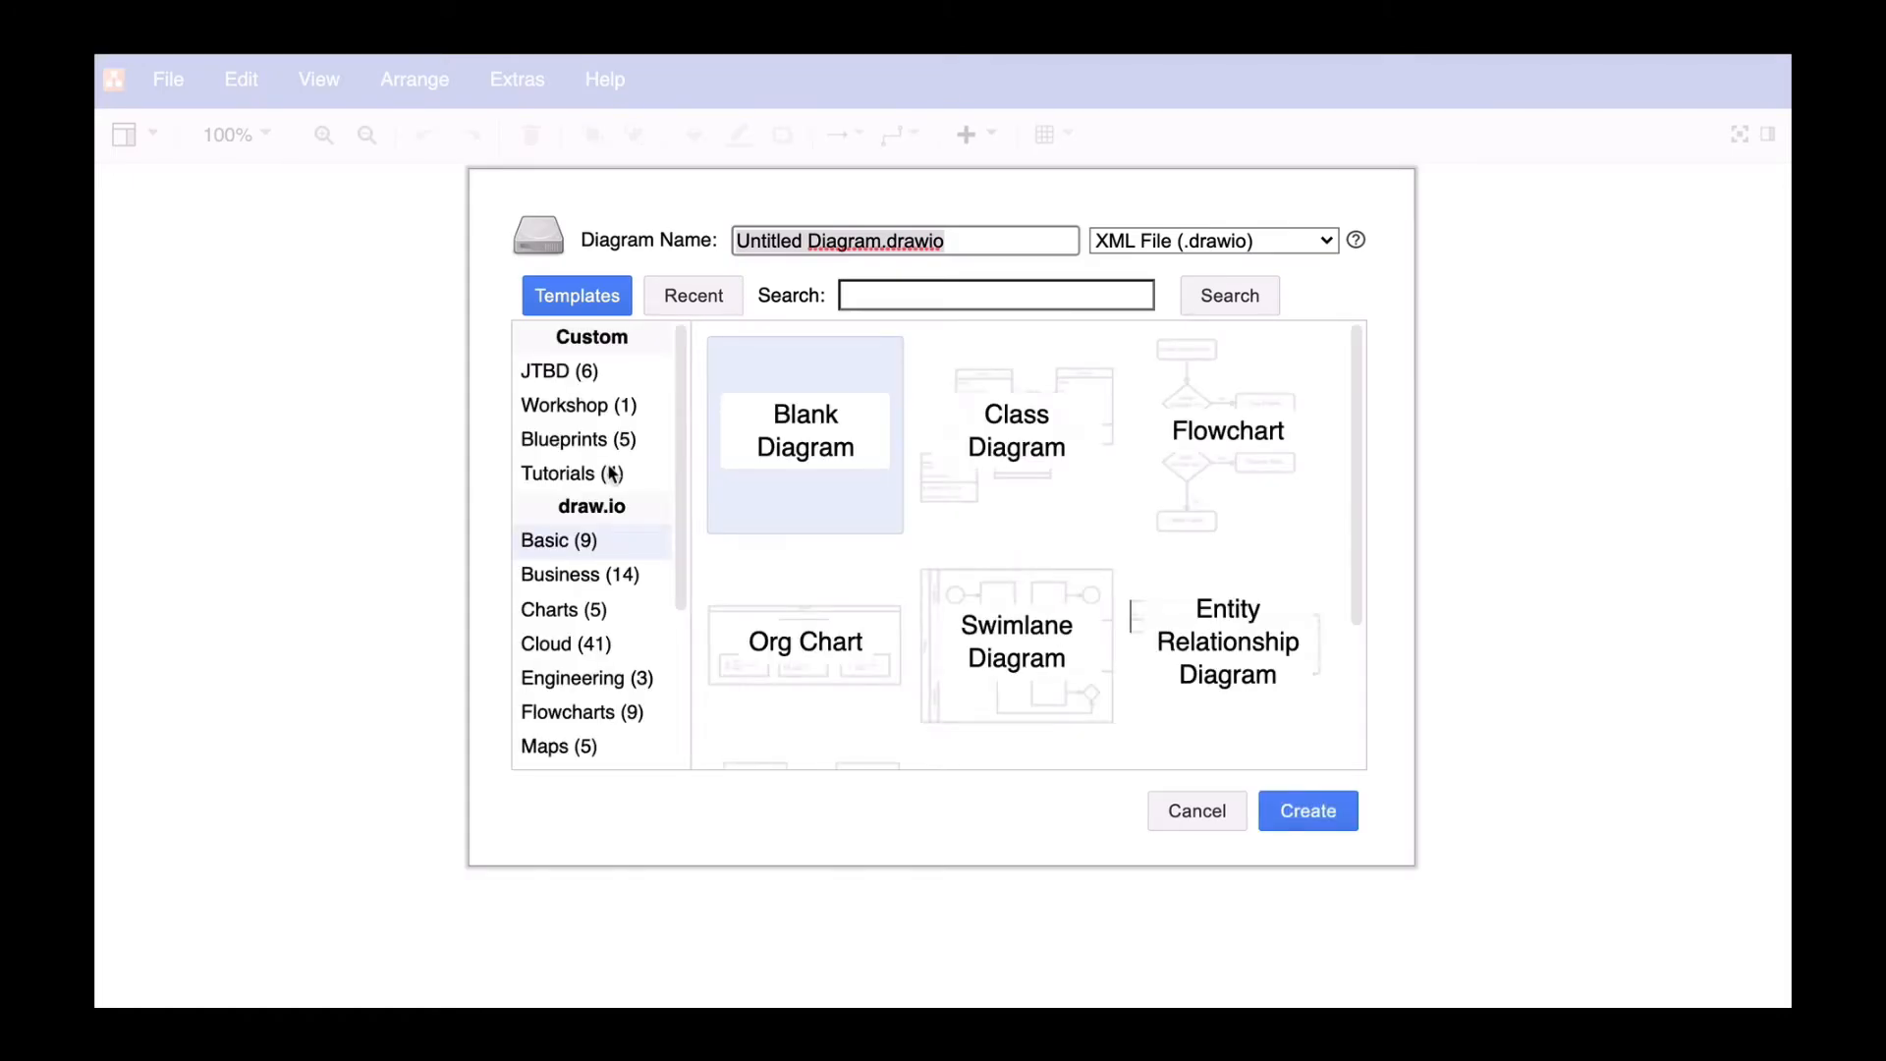
- Name the new blank diagram 'Orgchart - Sales department' and create it
text(Or)
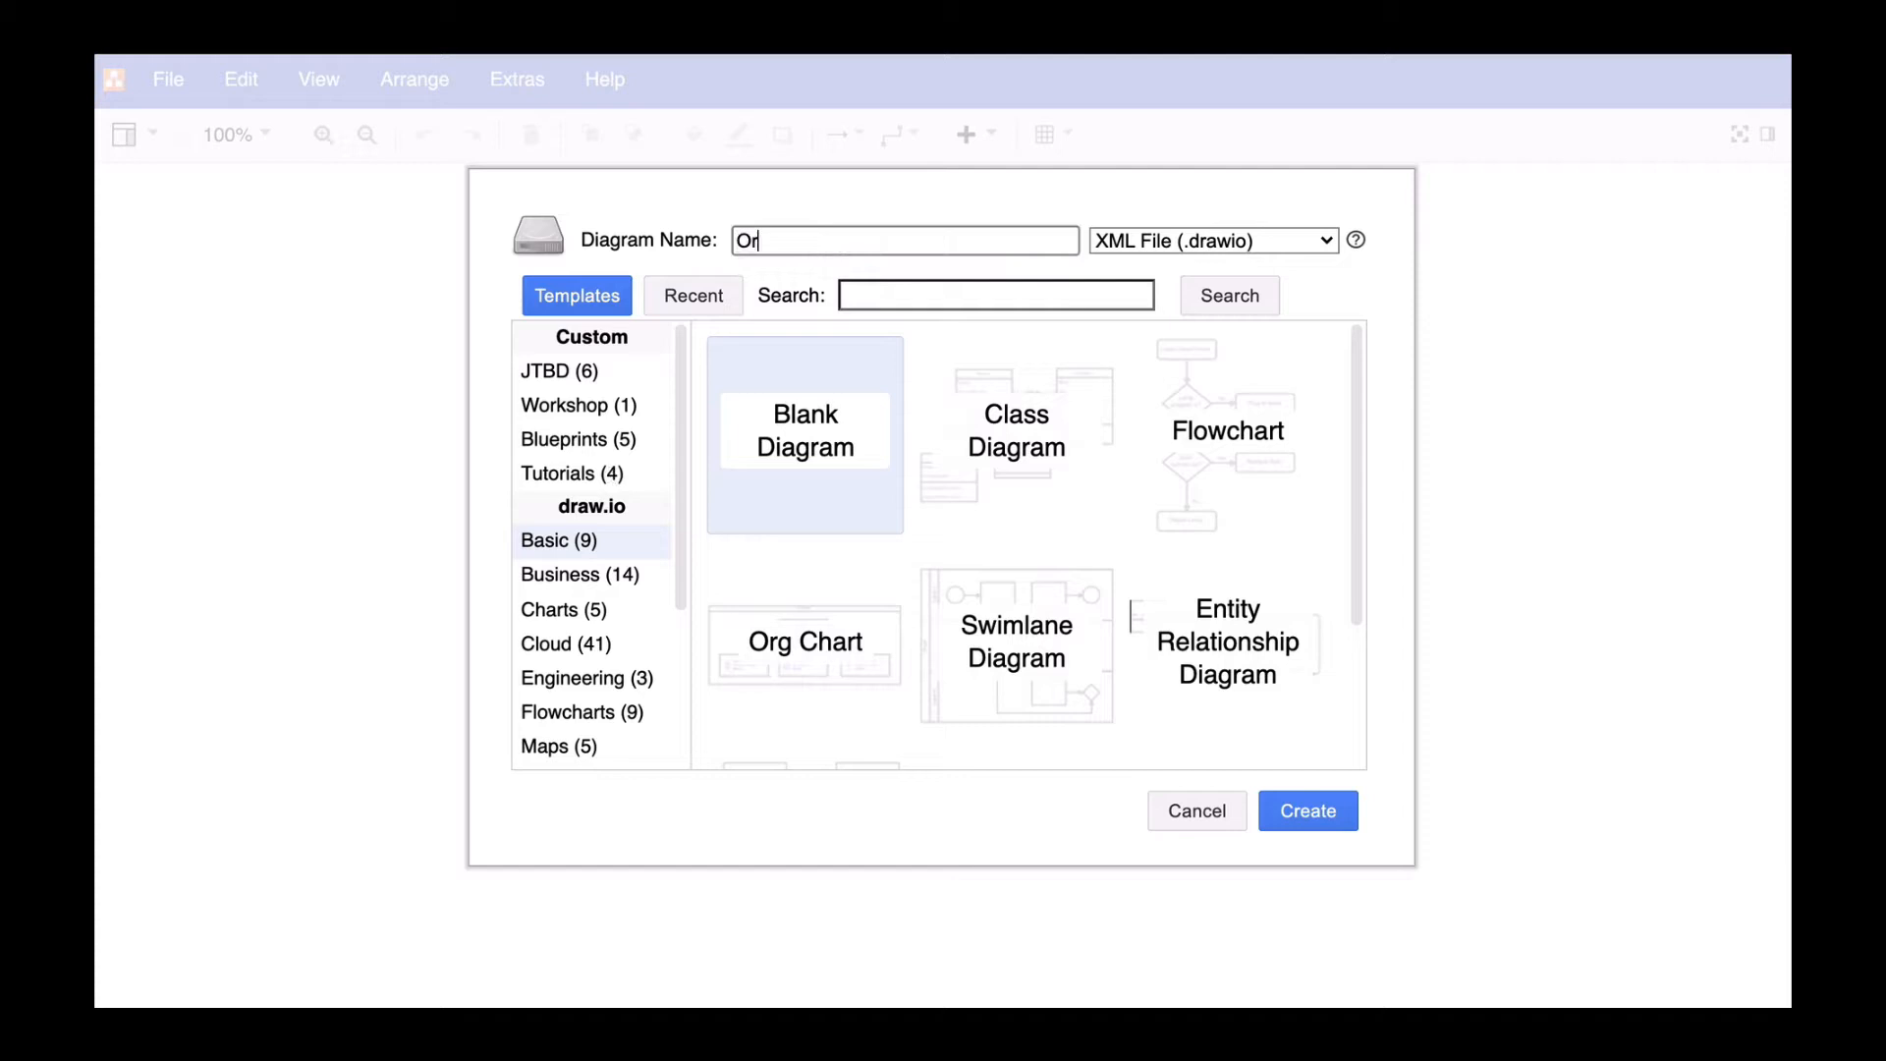
text(gchart - Sa)
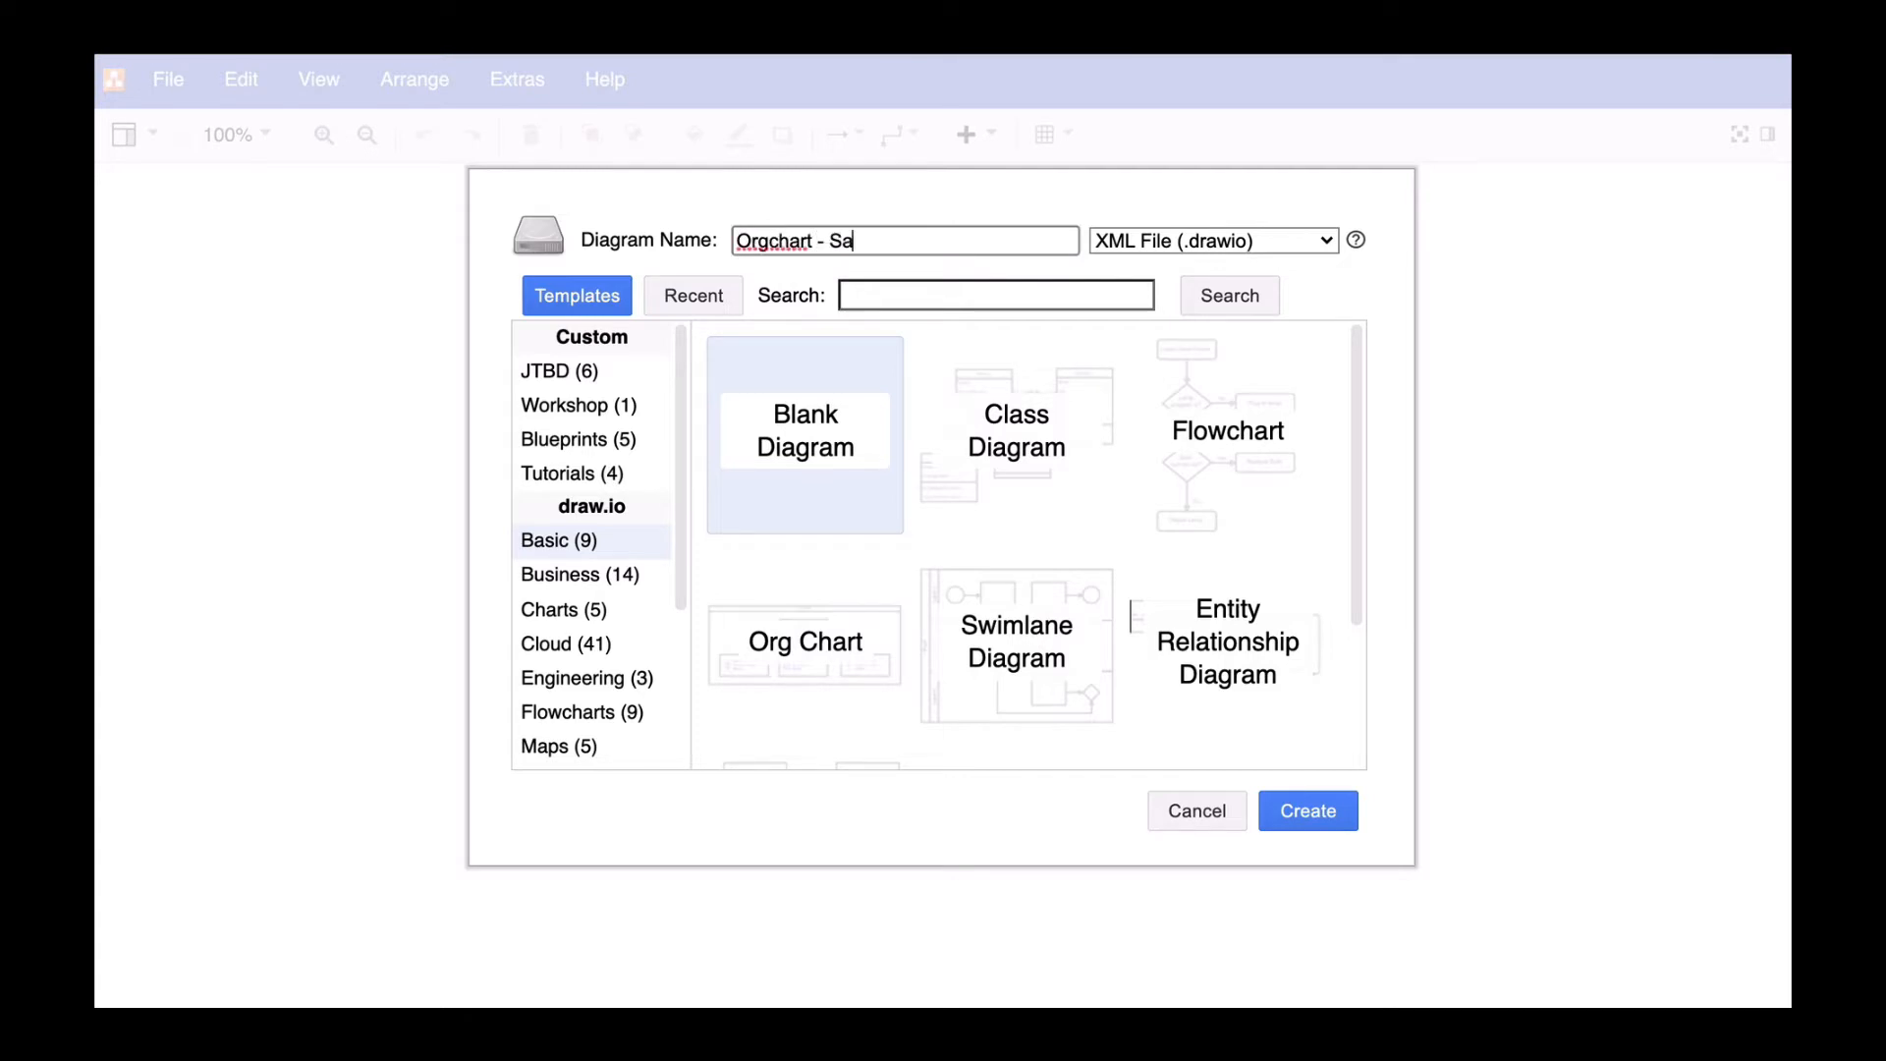
text(les departmen)
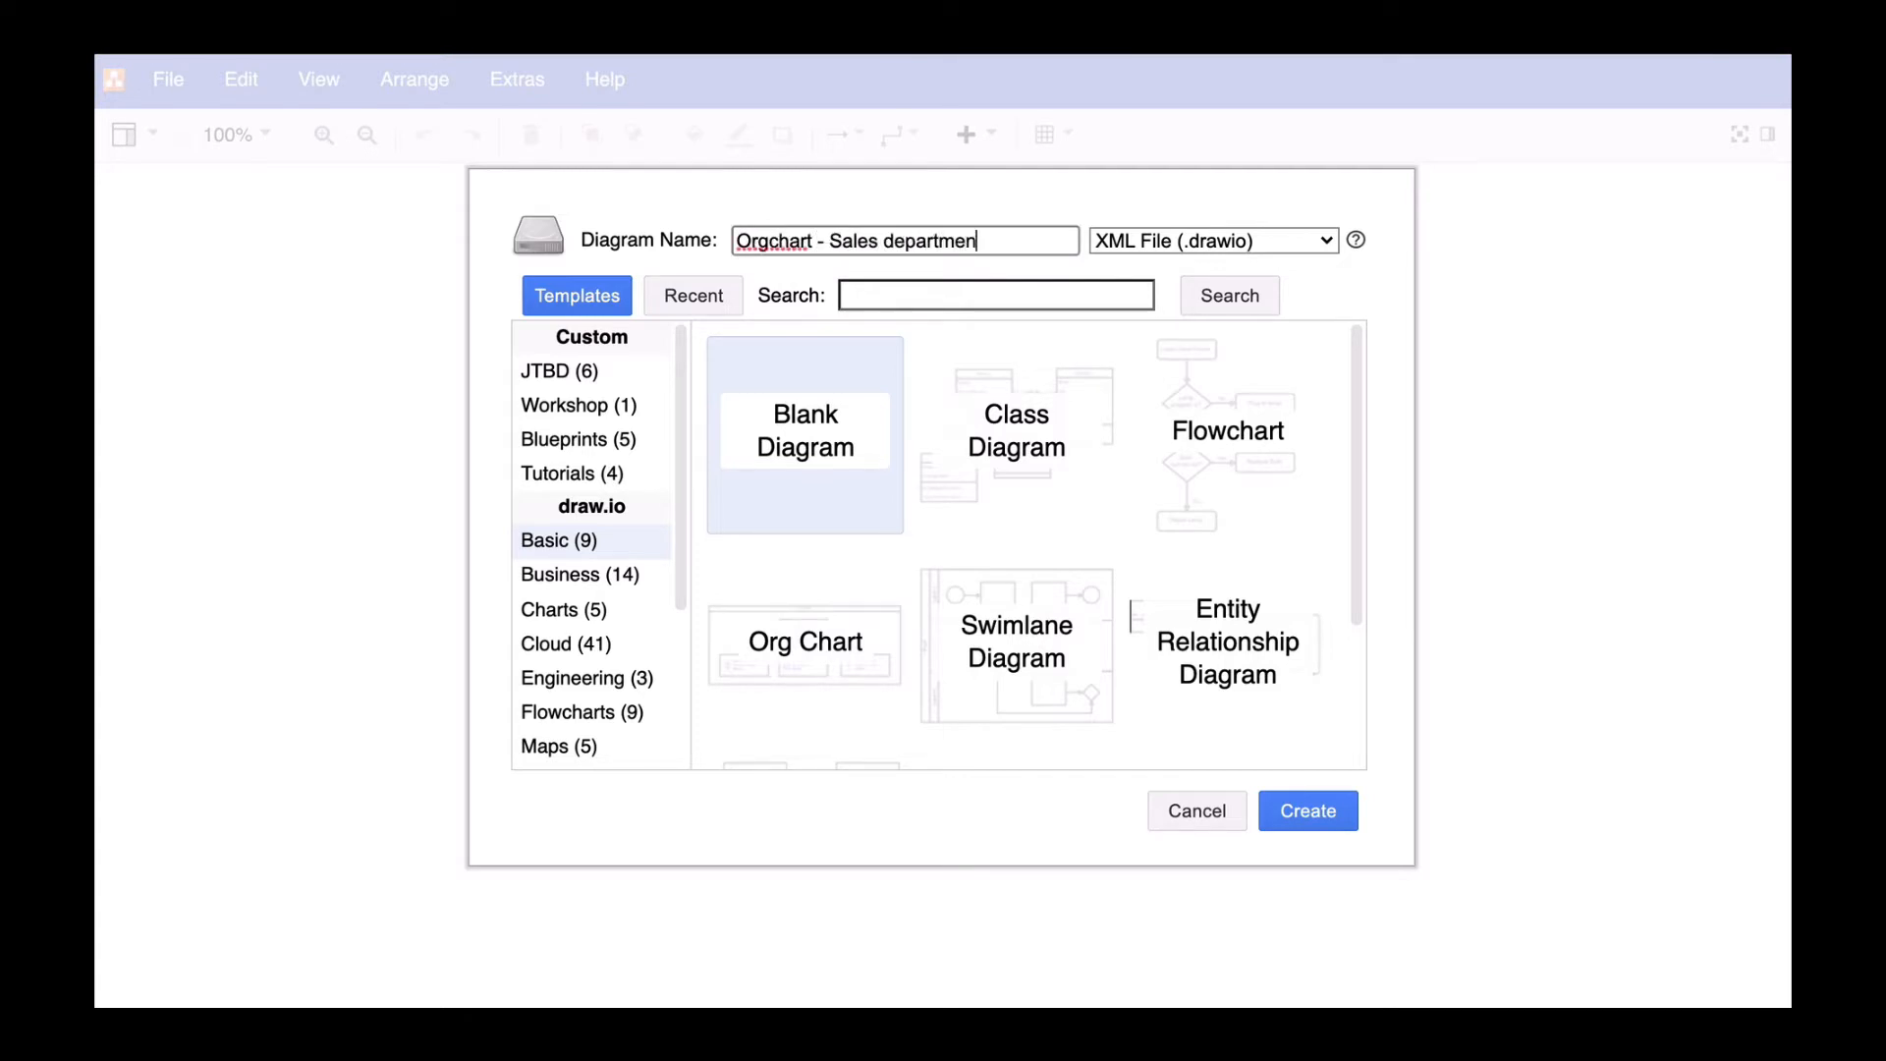
text(t)
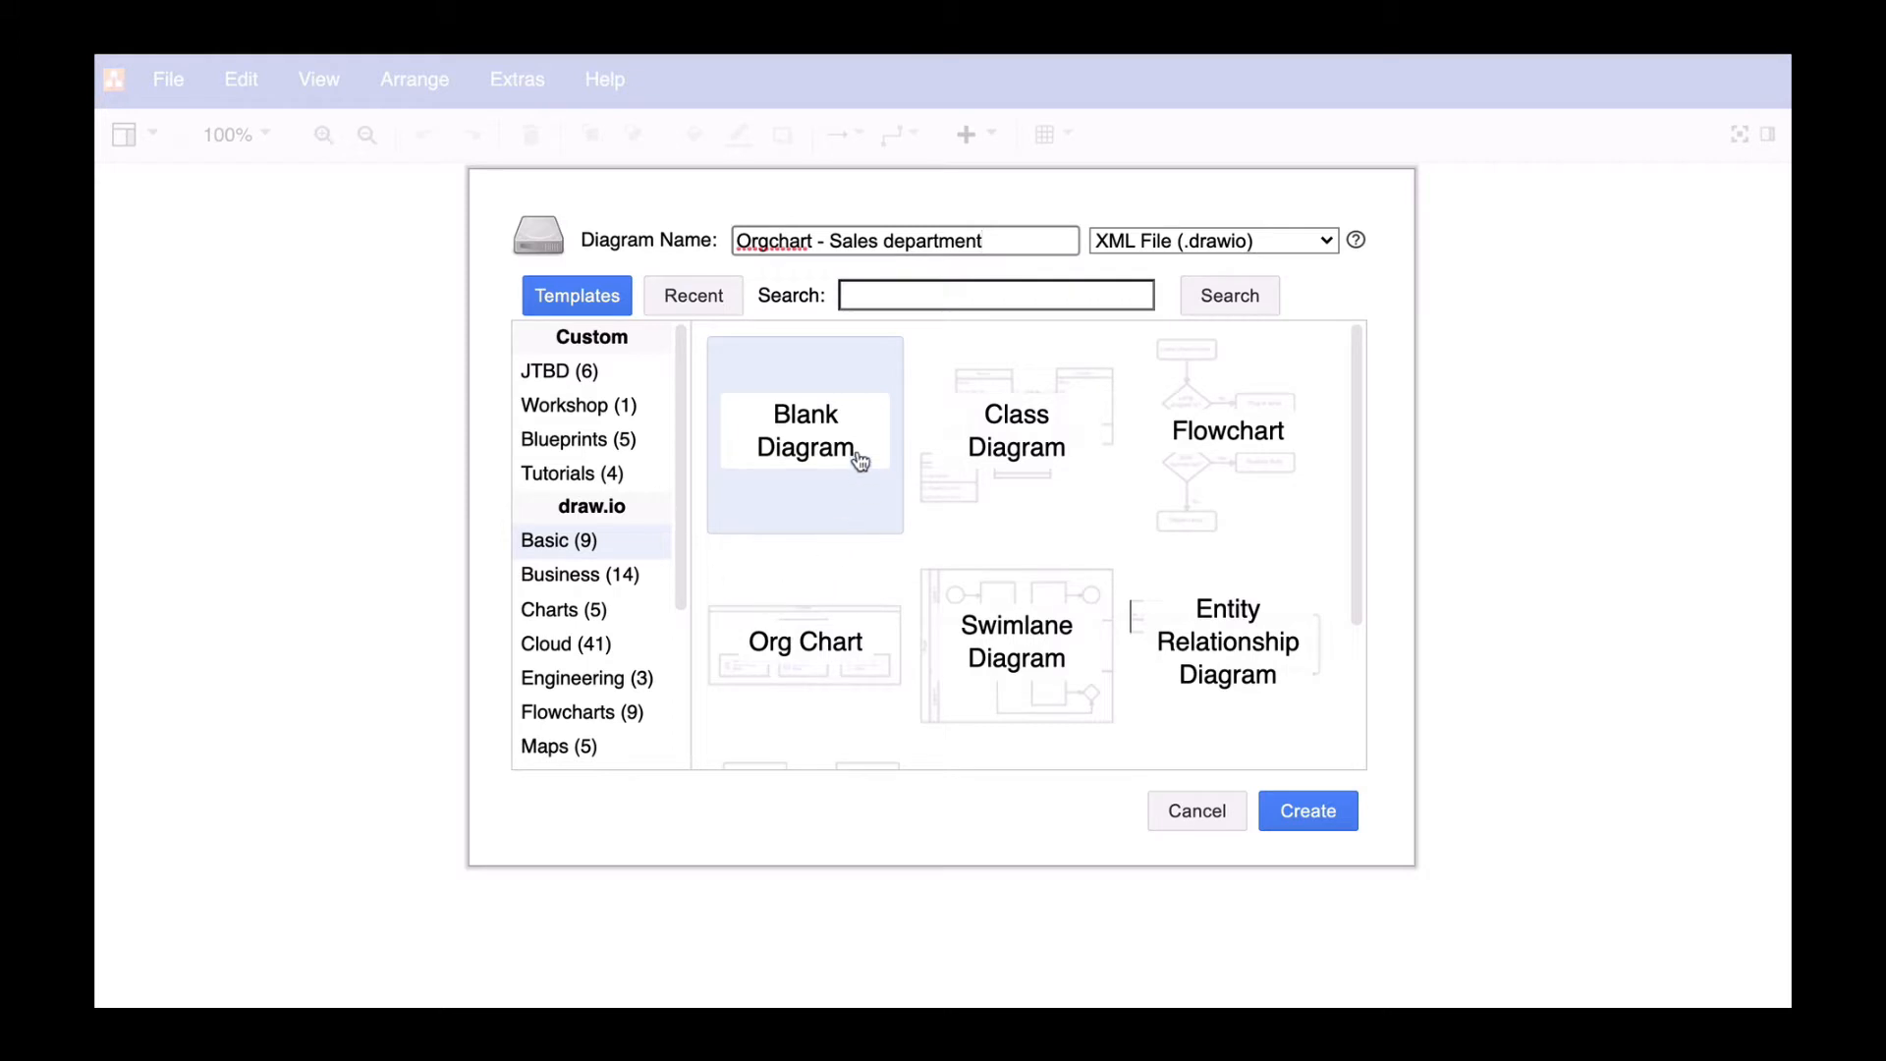
click(1308, 811)
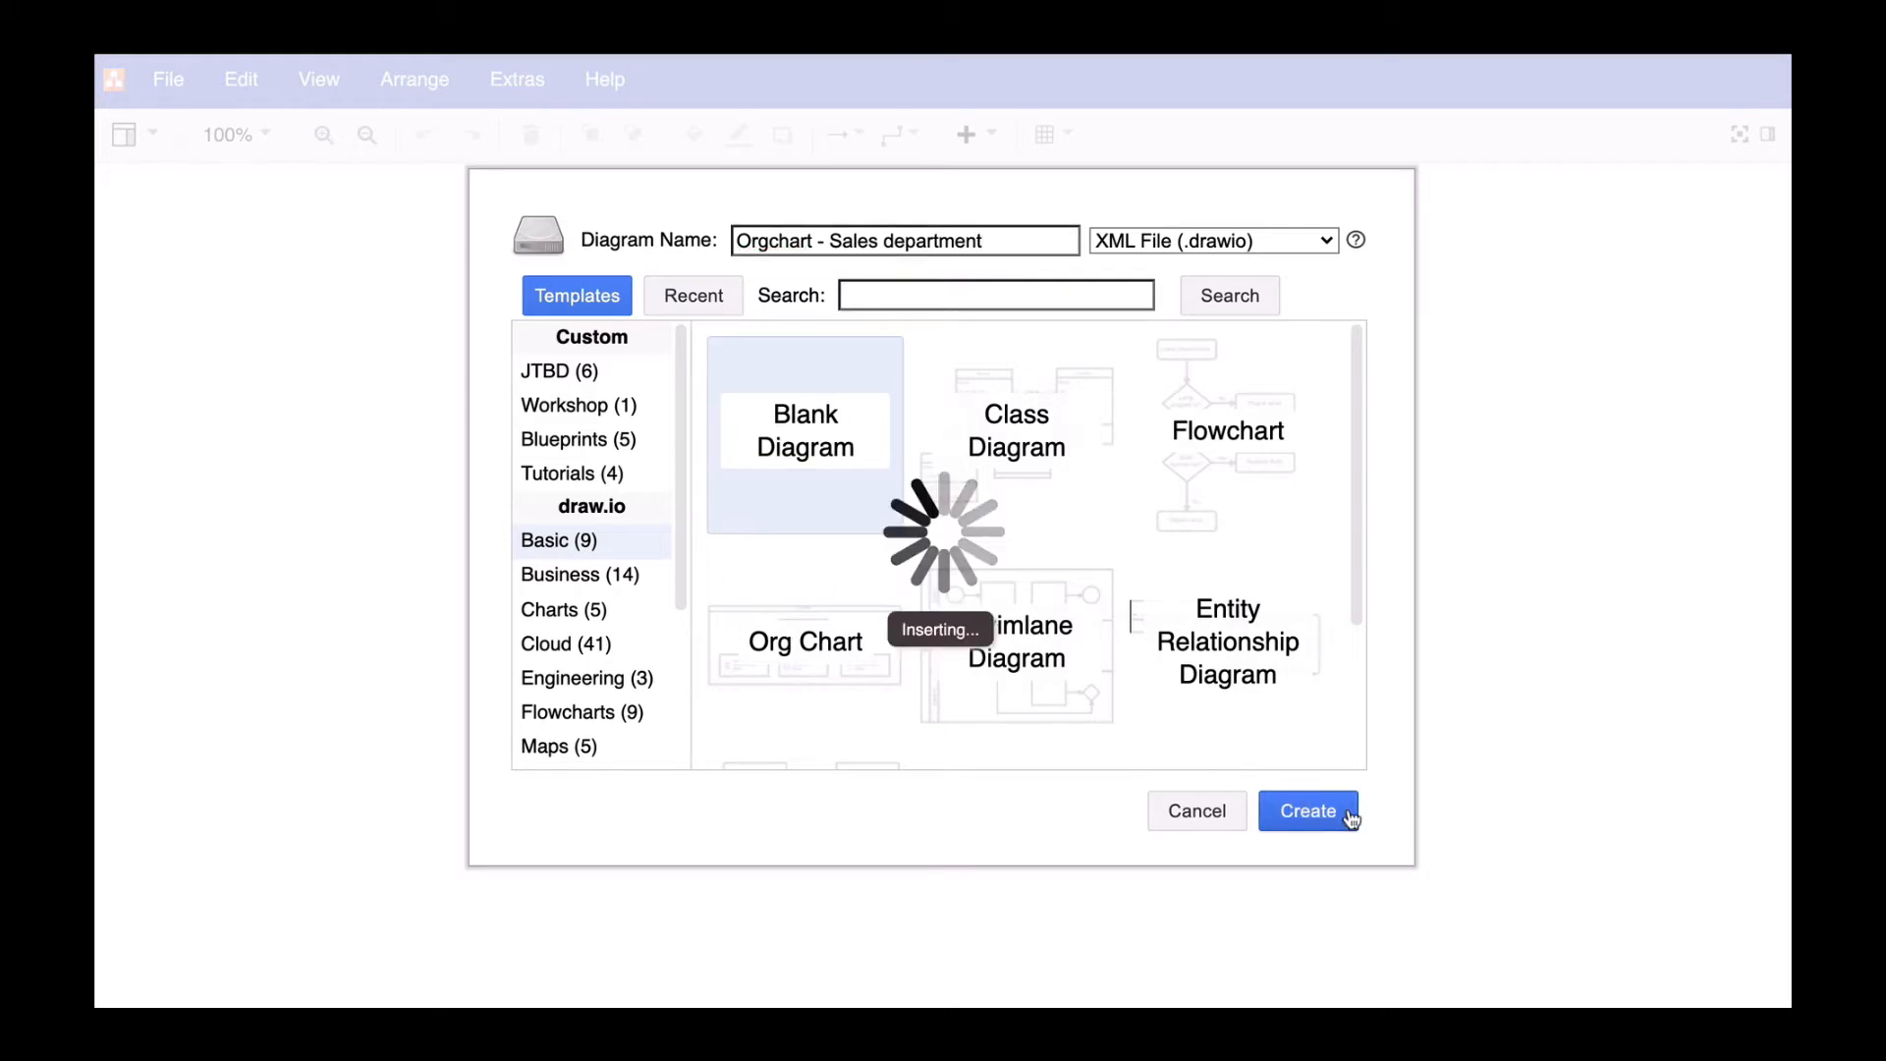
- Search the shapes for 'Orgchart' and insert the org chart template onto the canvas
click(1308, 812)
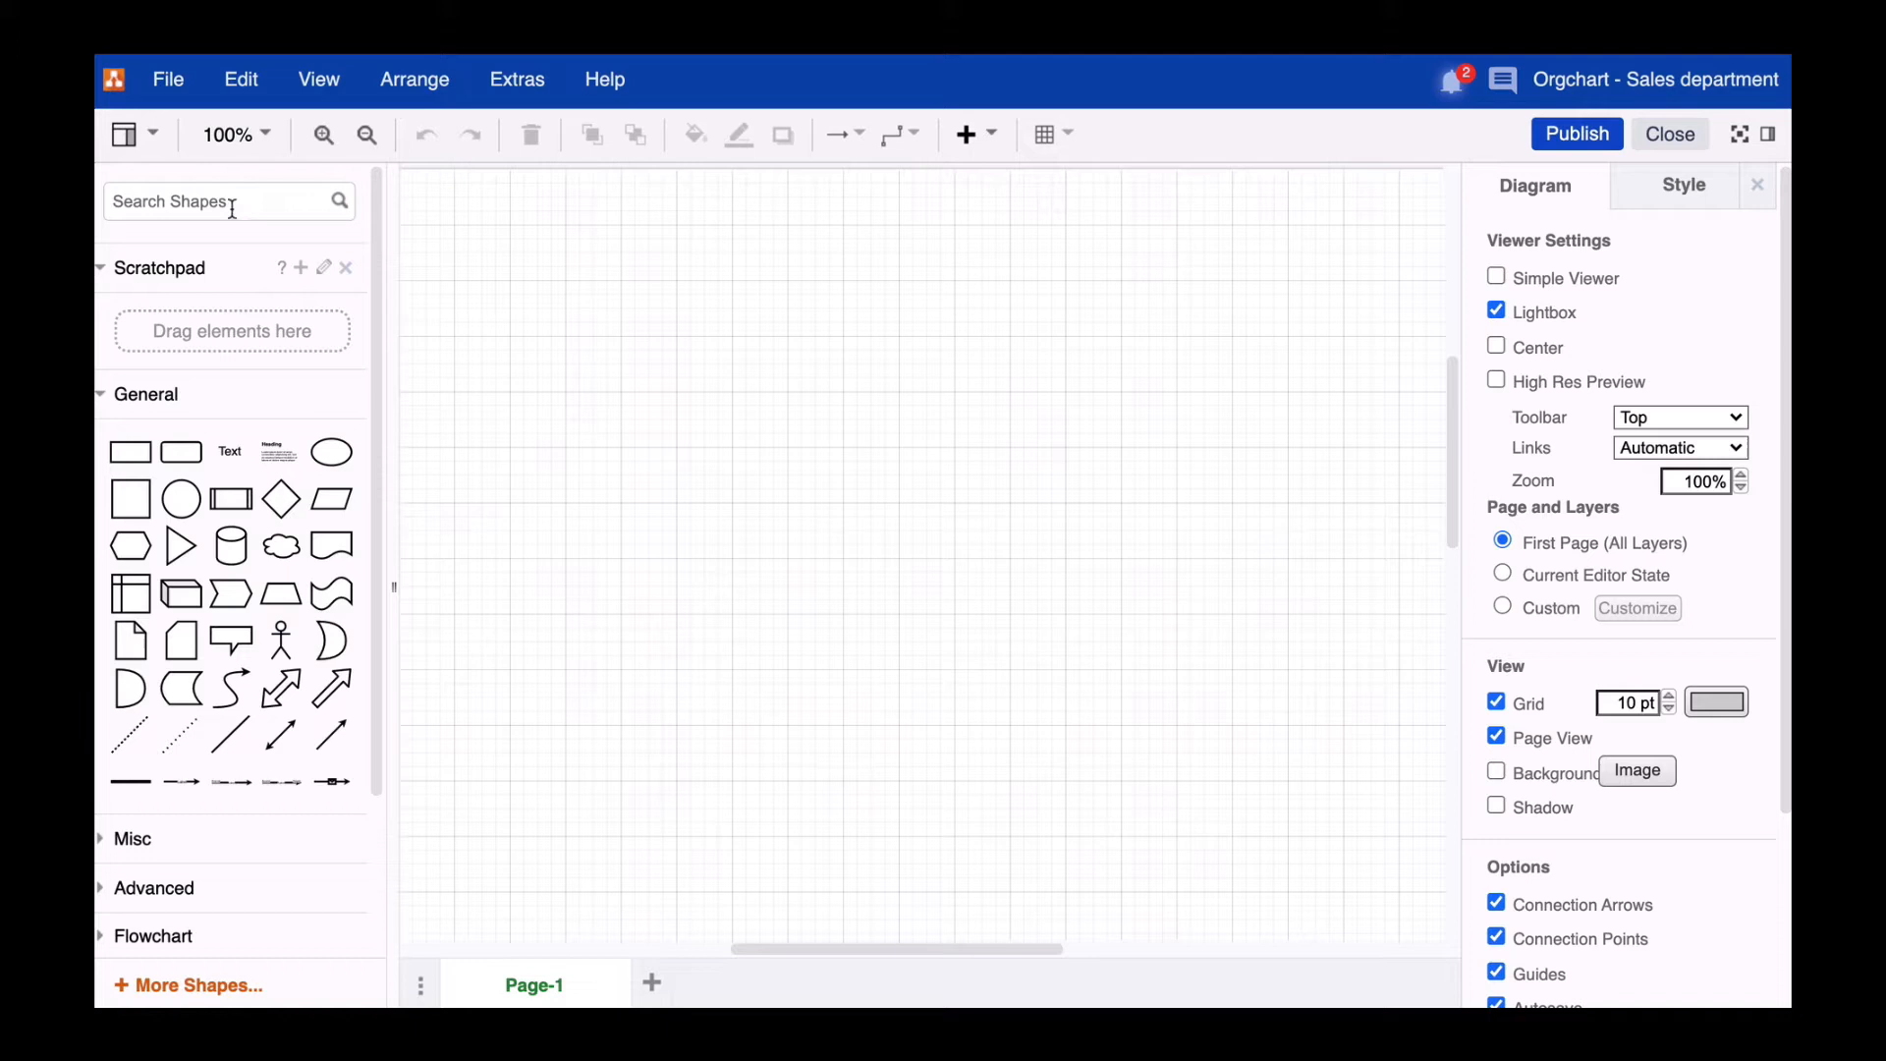
text(Orgchart)
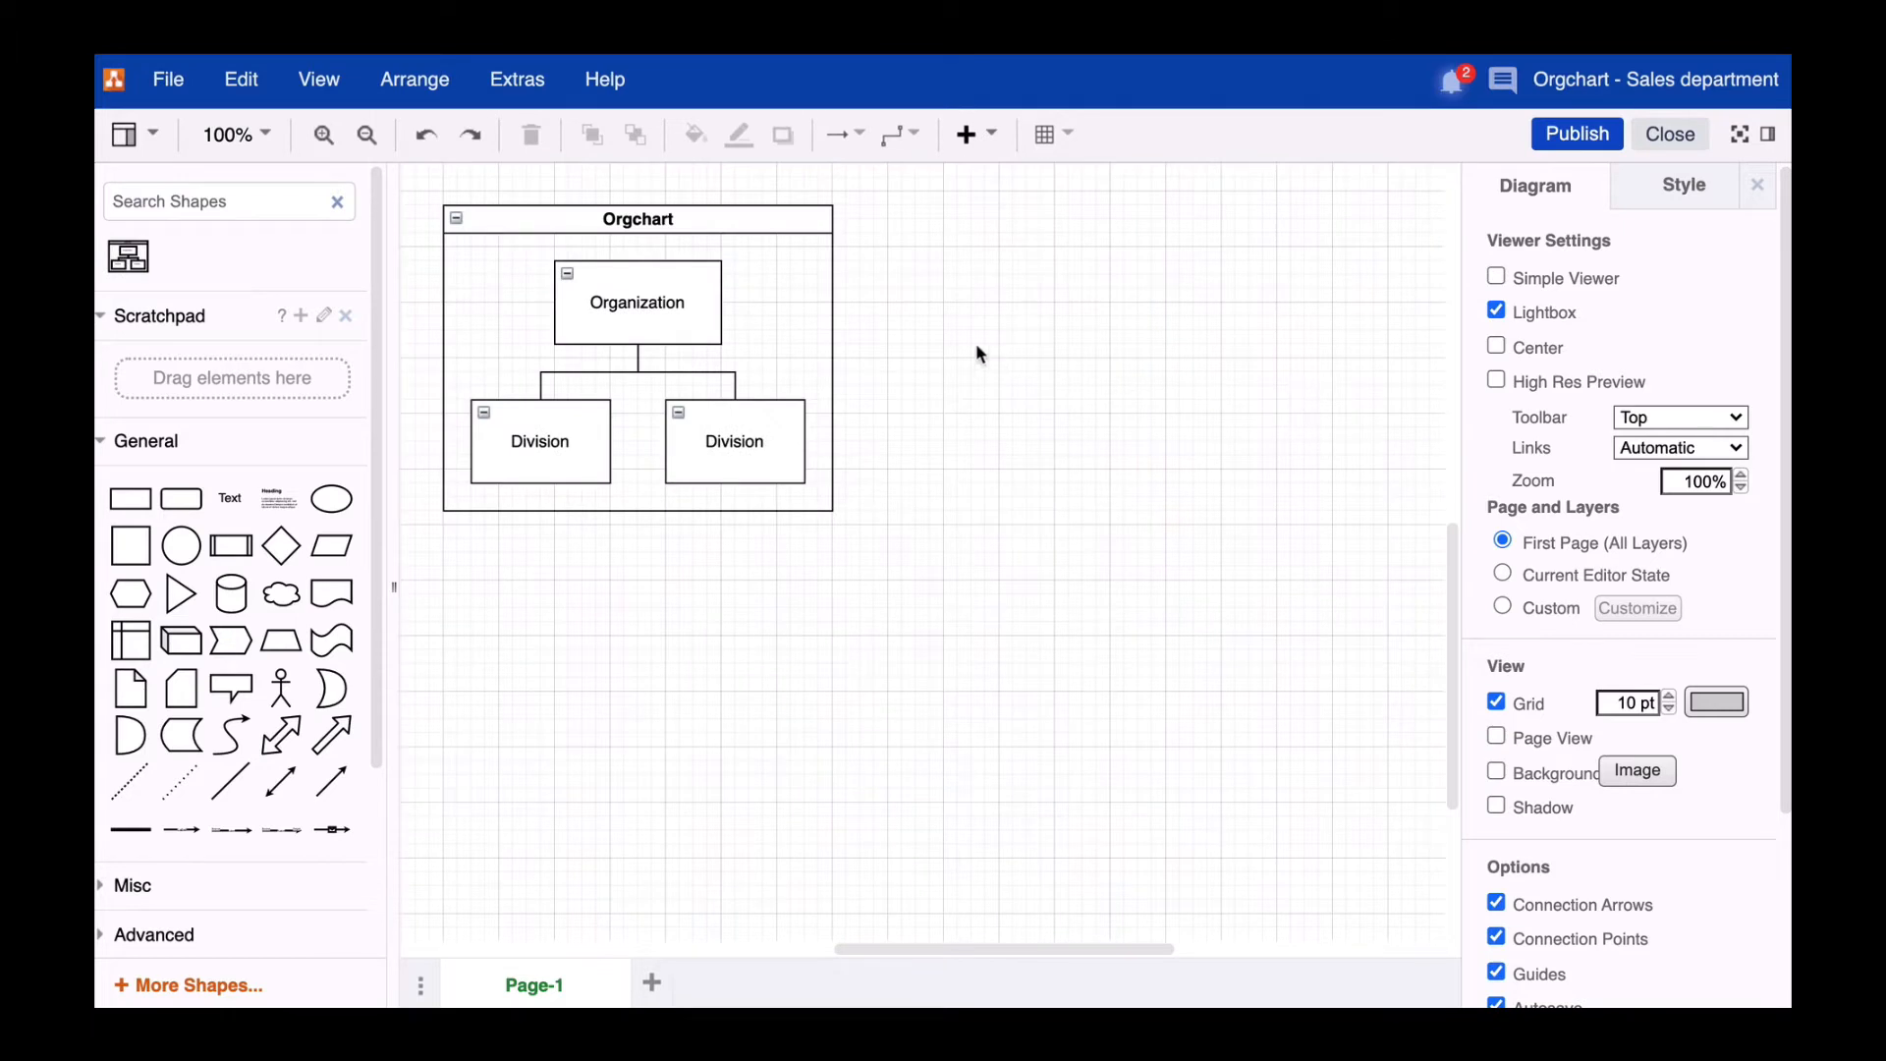
mouse_move(961, 356)
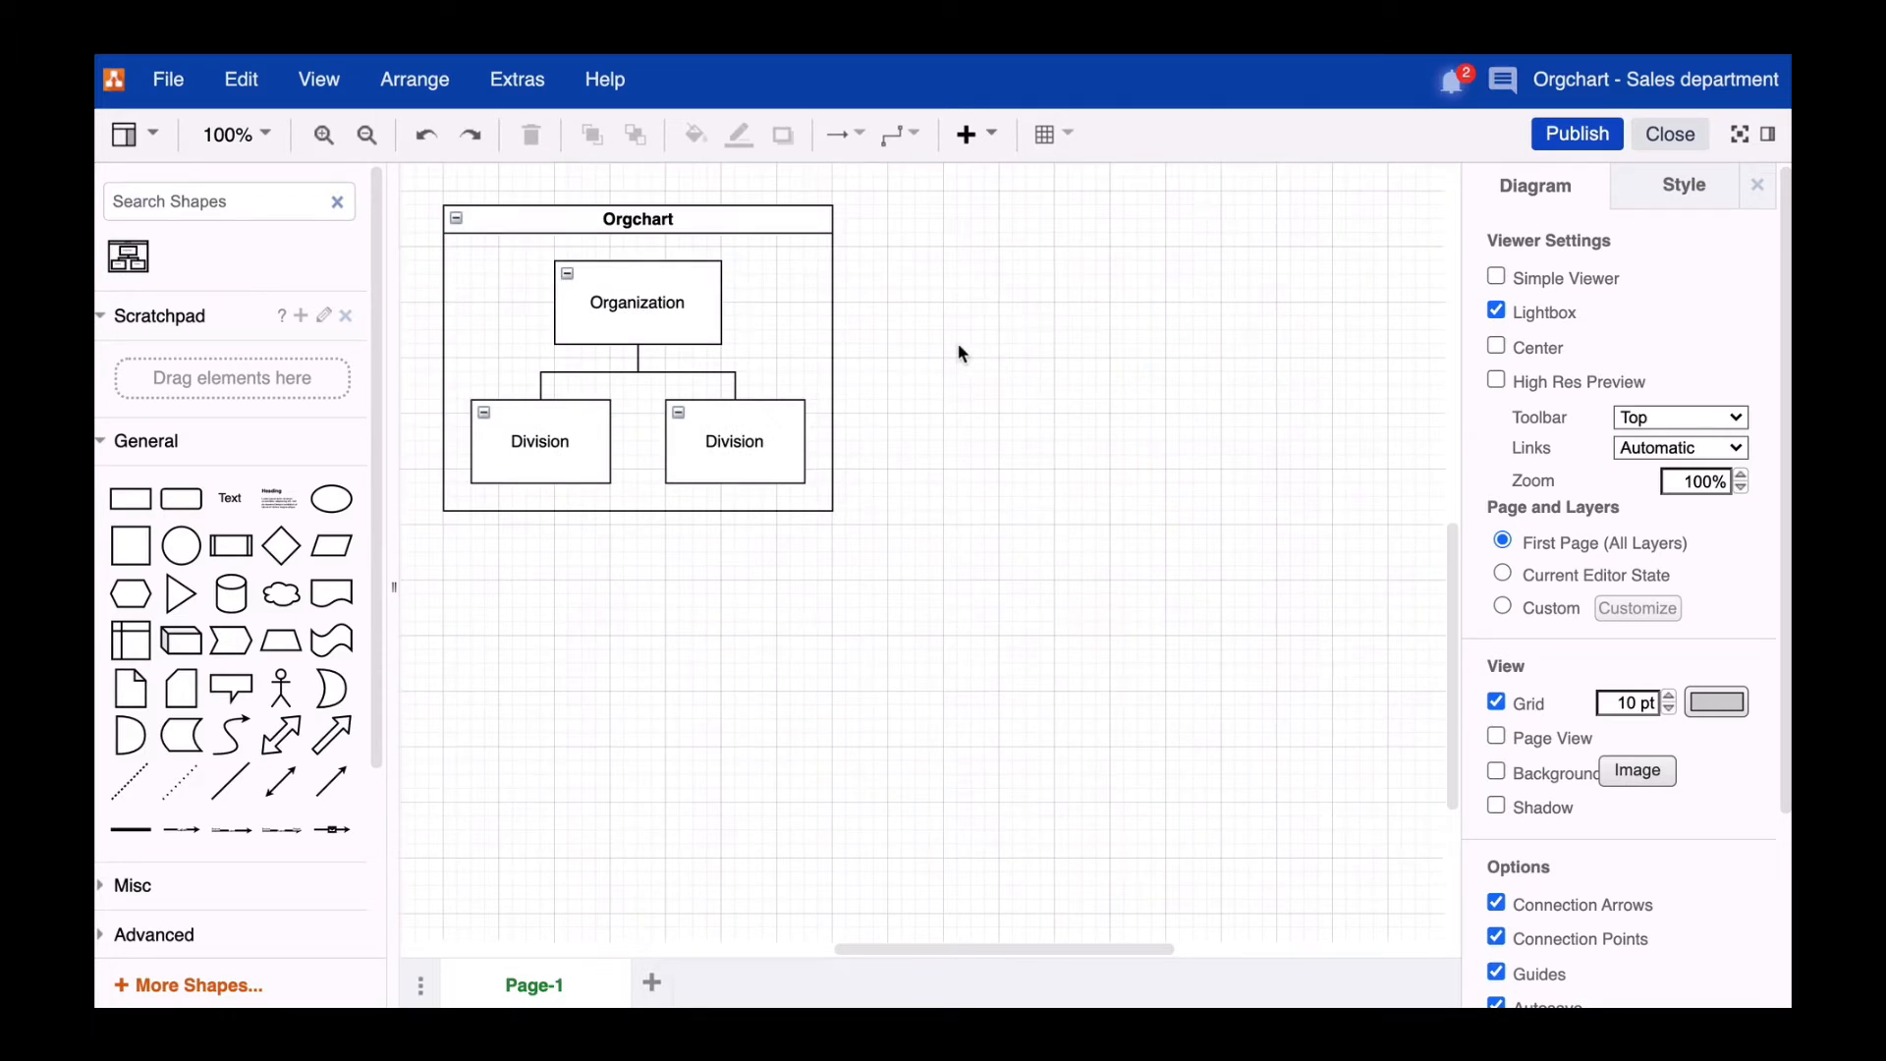
click(732, 442)
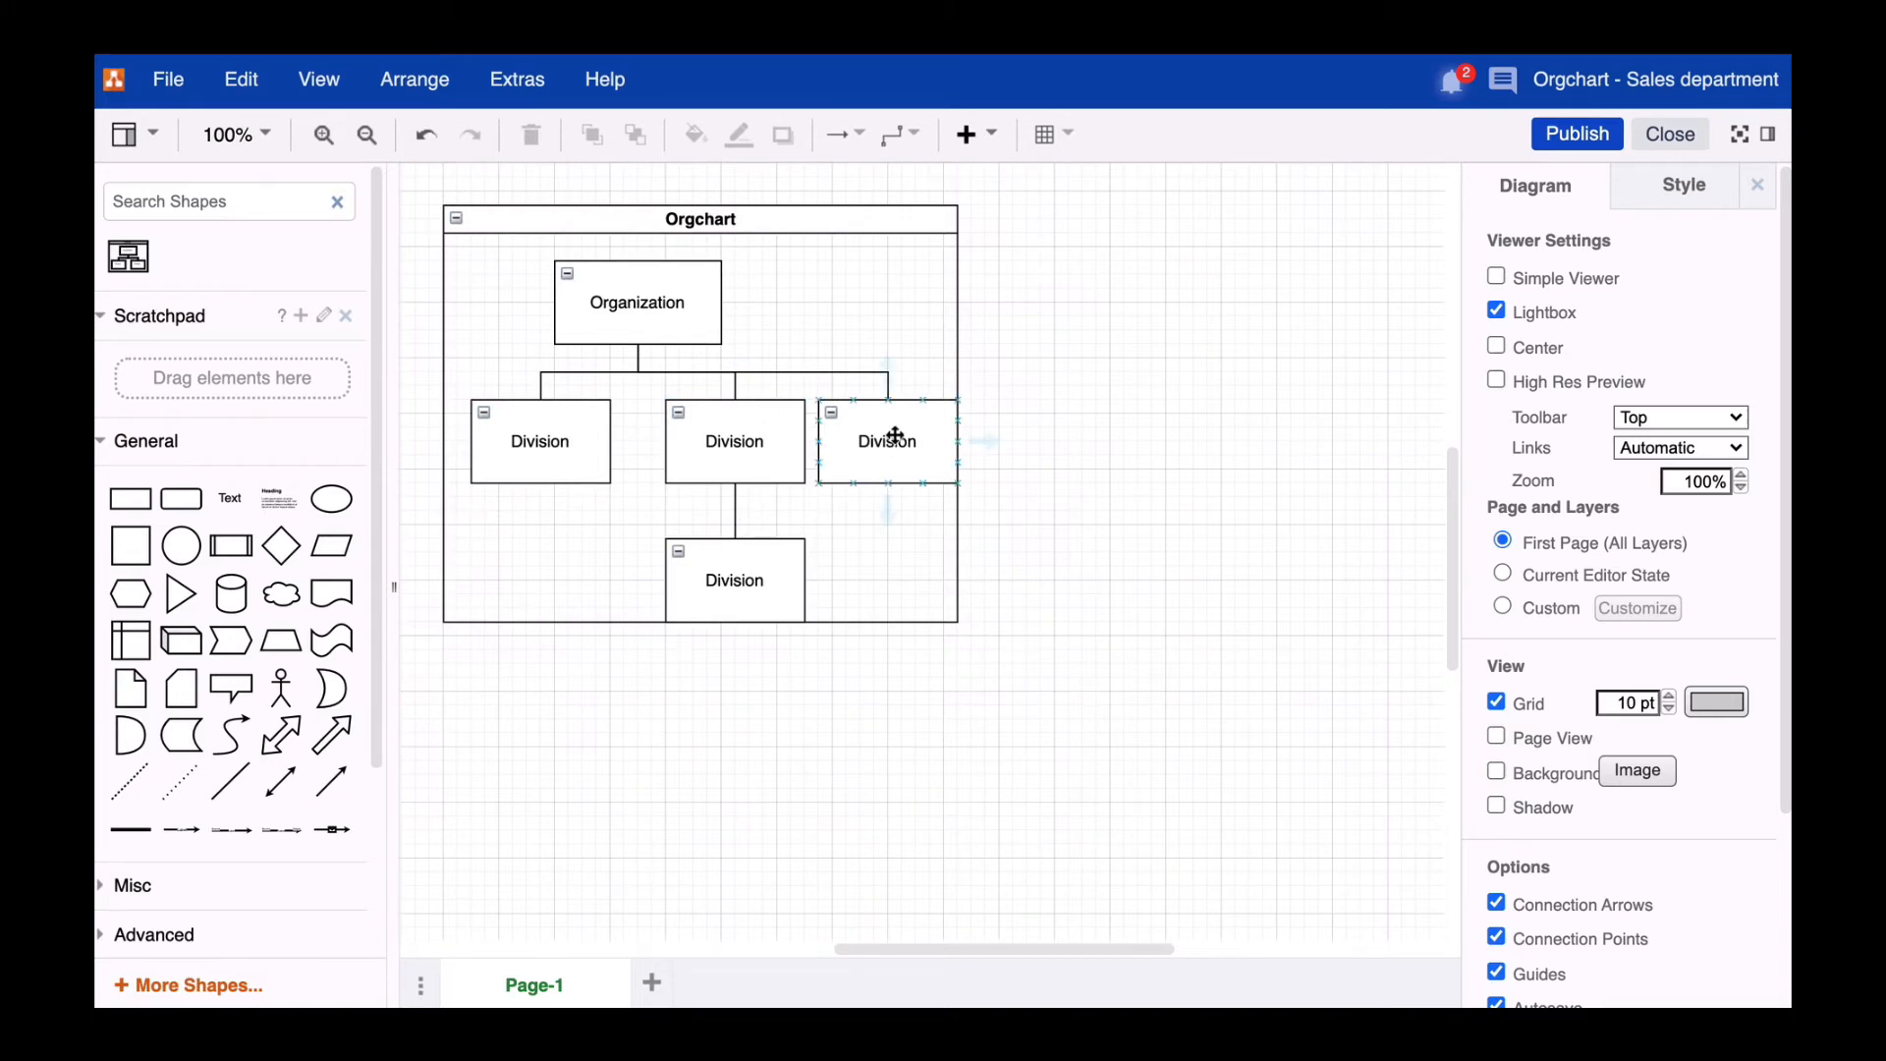
- Add more connected Division boxes beneath the Organization box
click(886, 440)
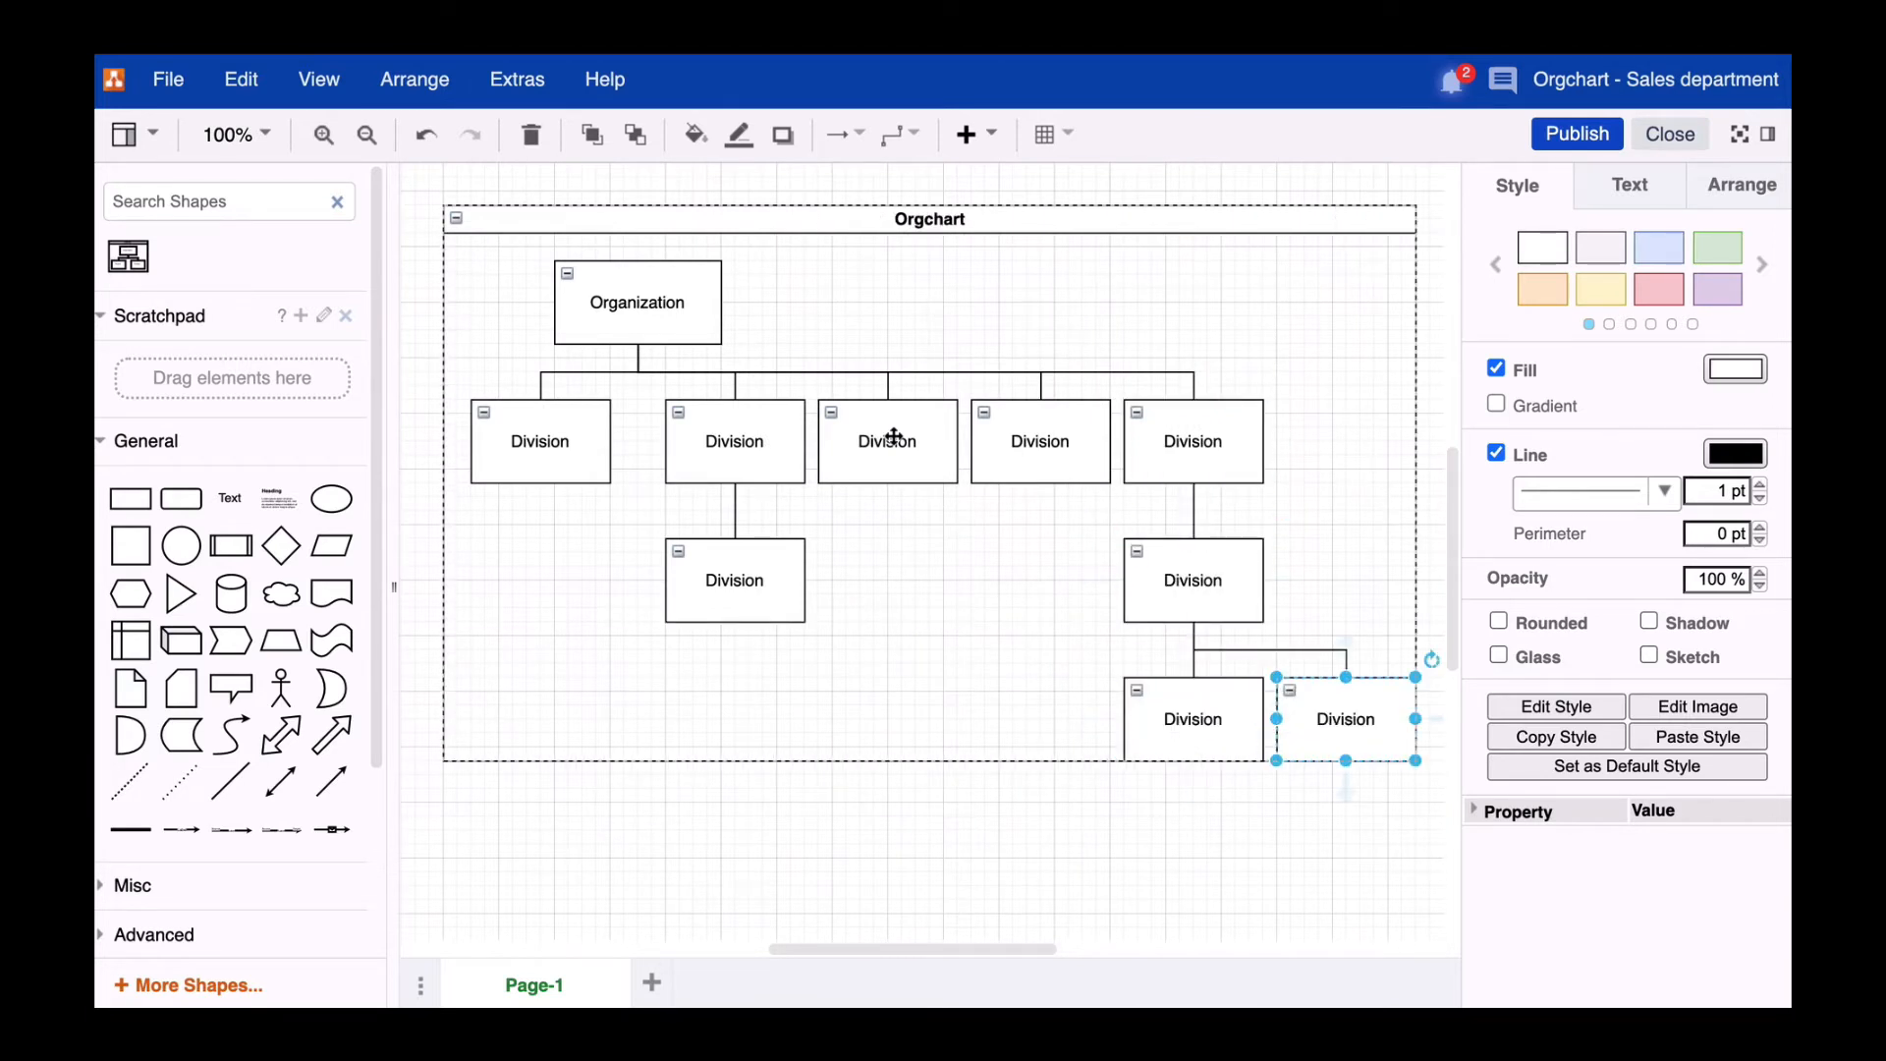
mouse_move(812, 566)
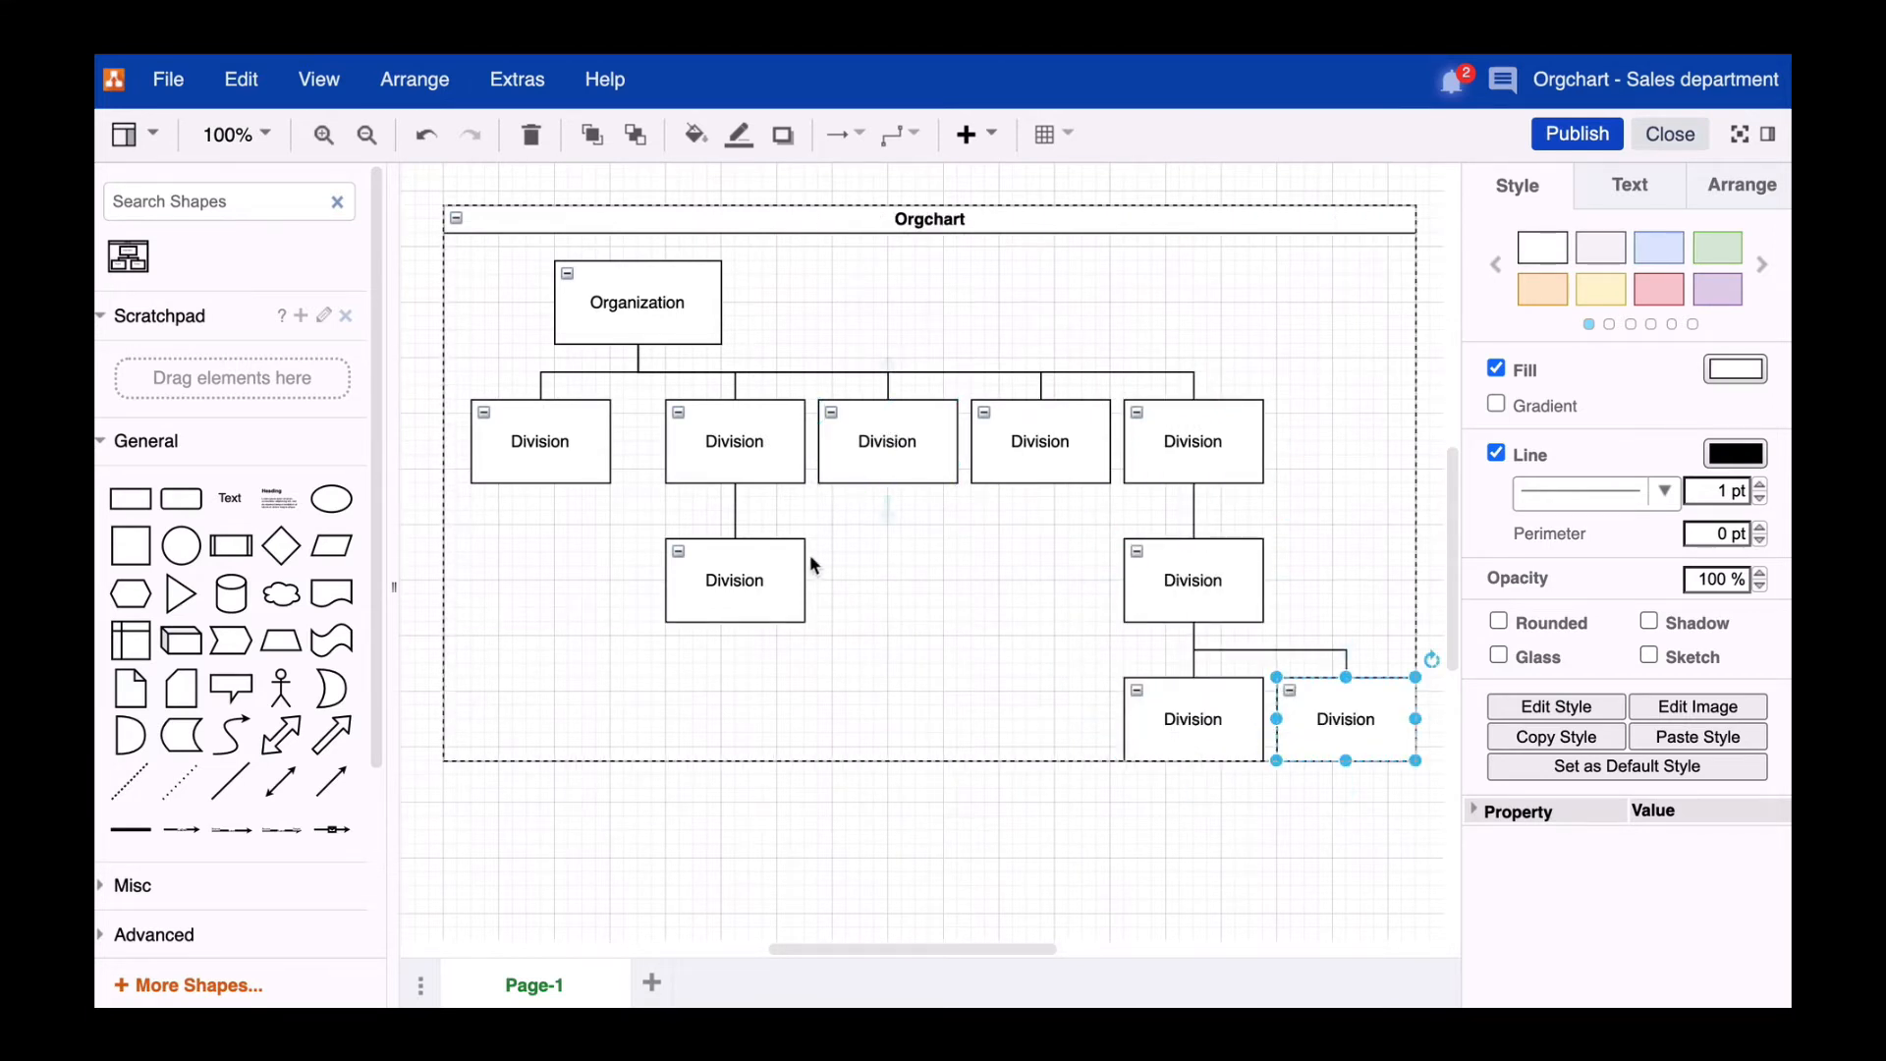
click(778, 804)
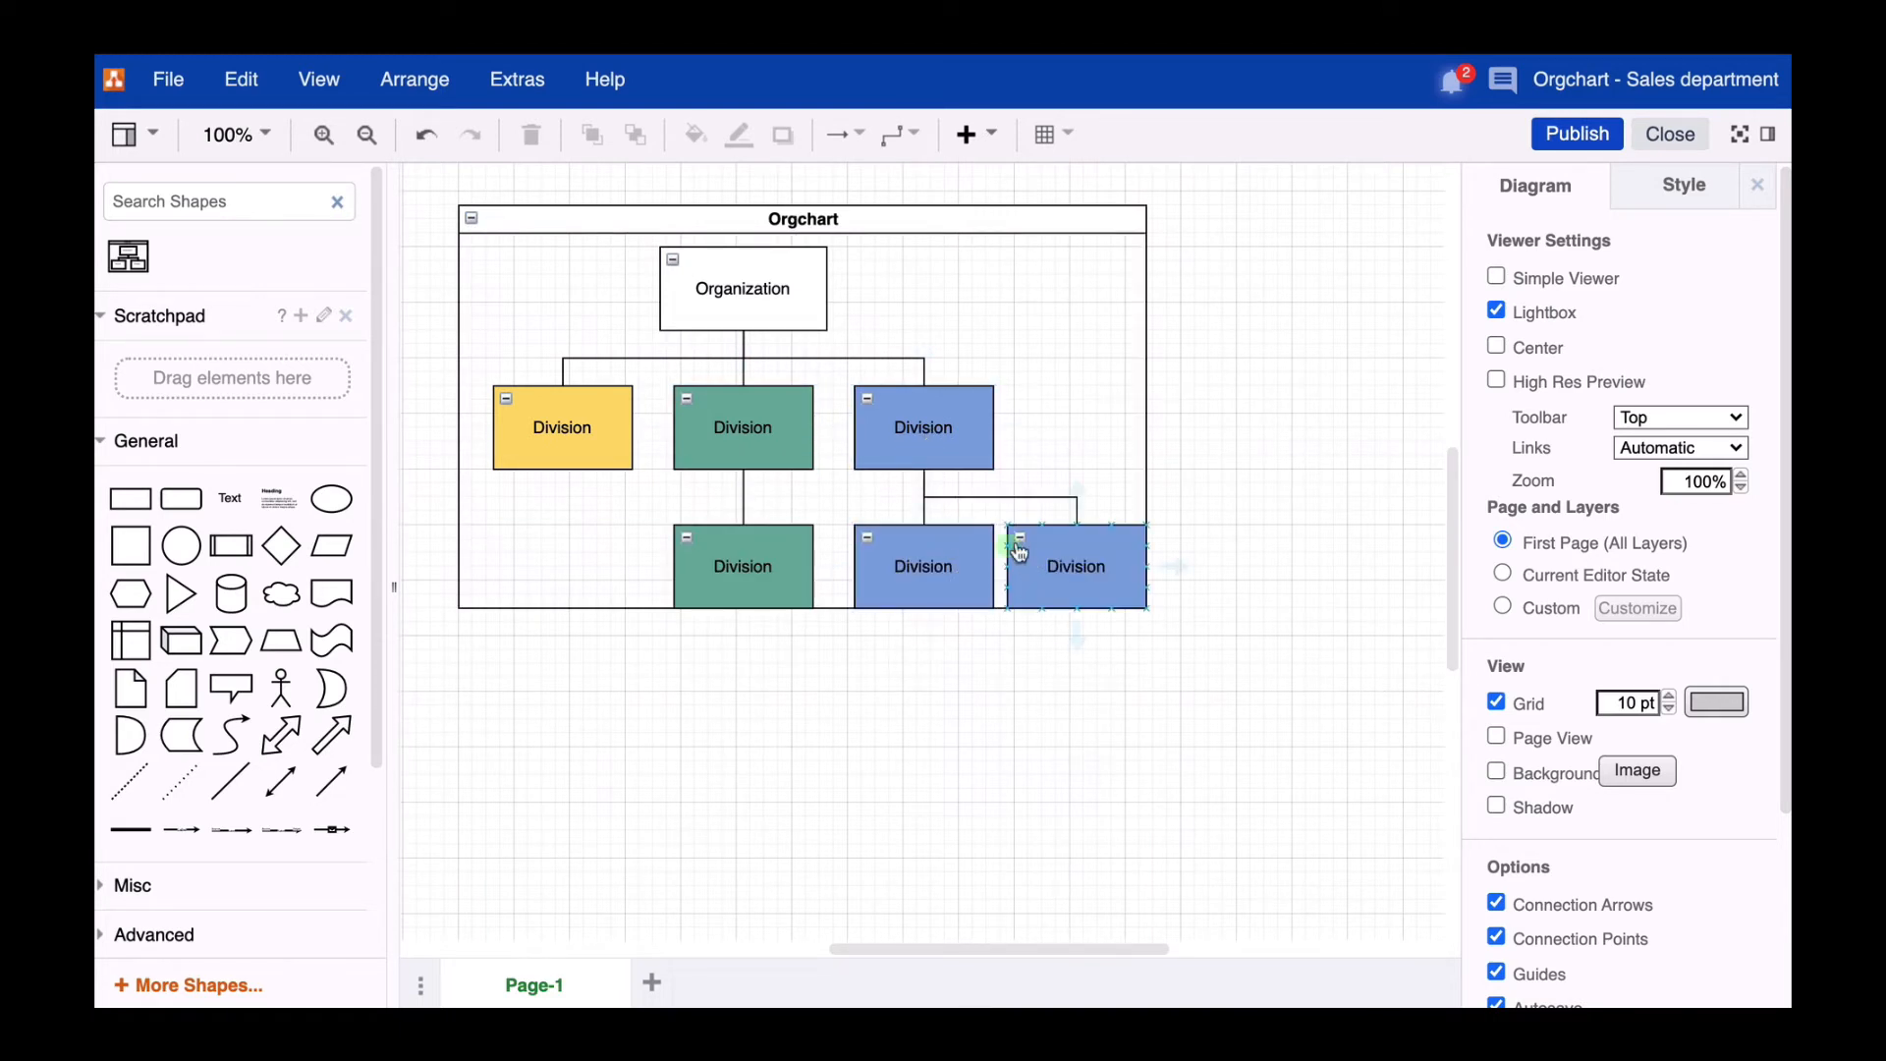
- Color the division branches under Organization yellow, green and blue
click(562, 426)
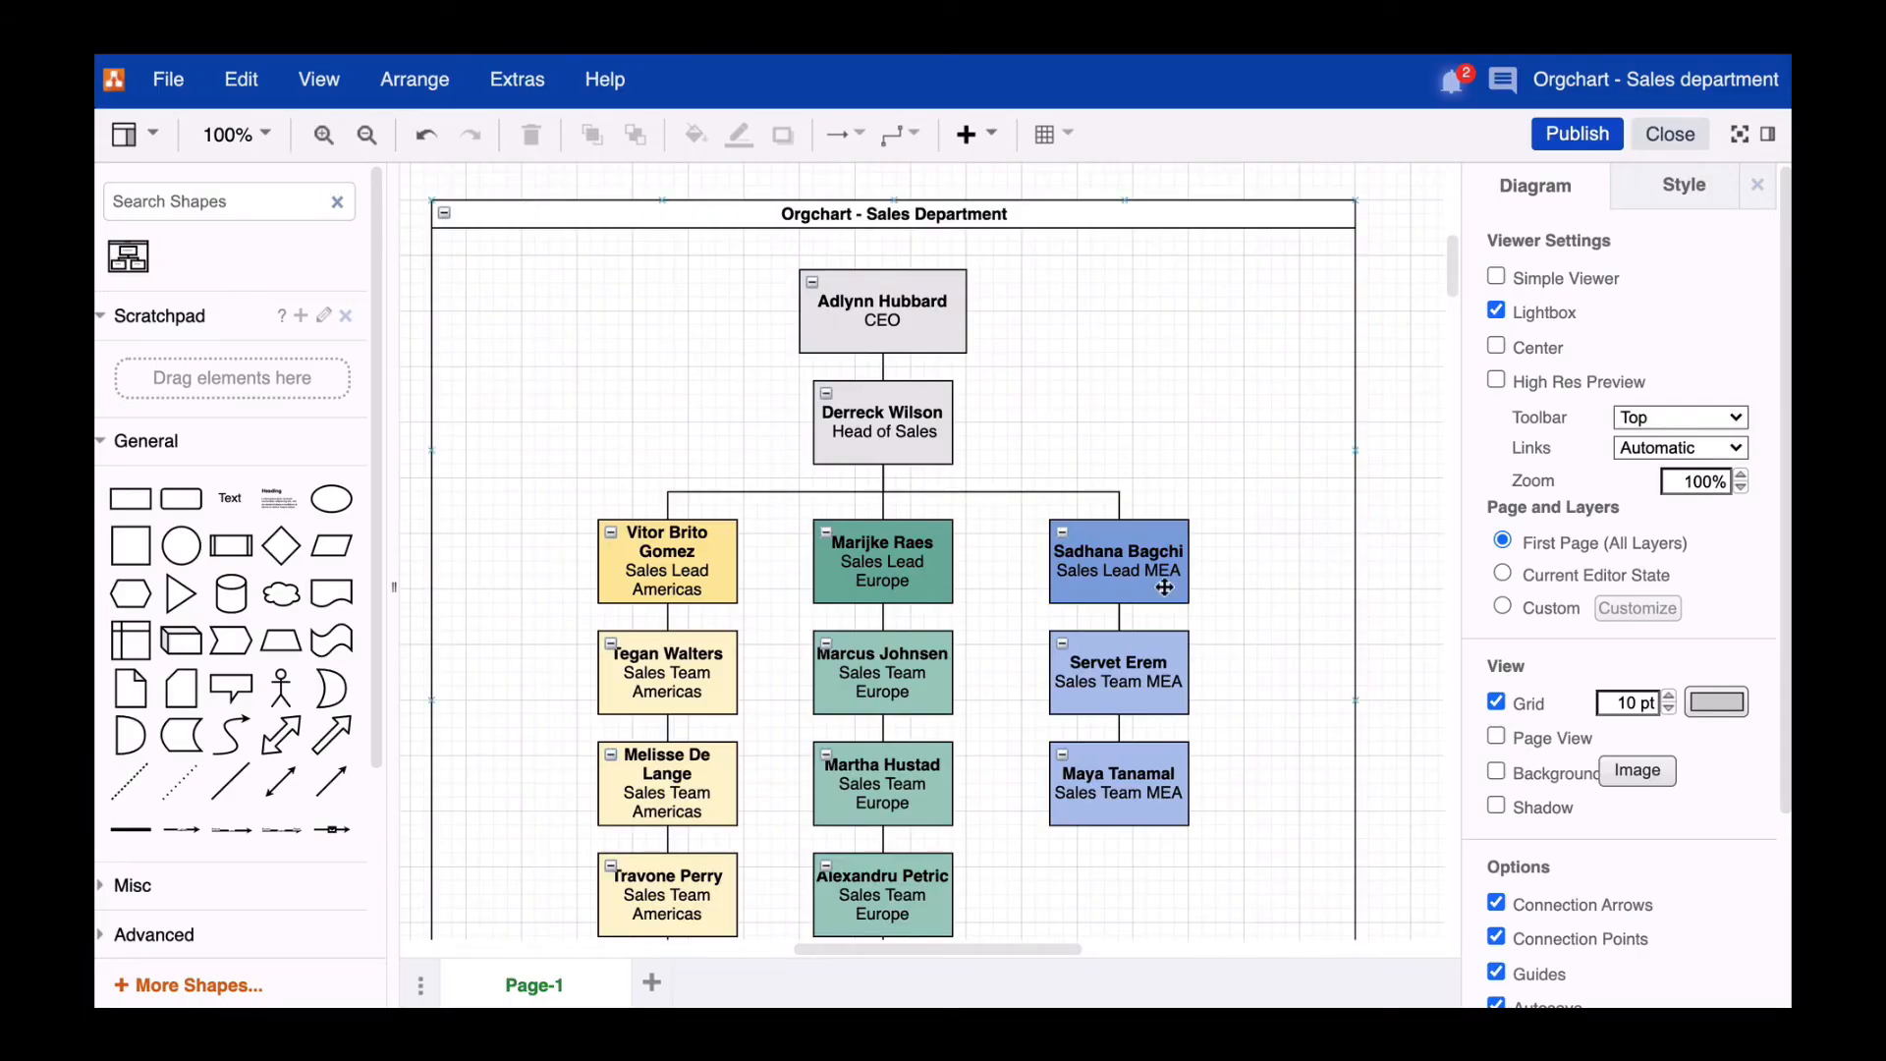
- Review the Europe sales lead and Head of Sales box styles, then deselect
click(882, 562)
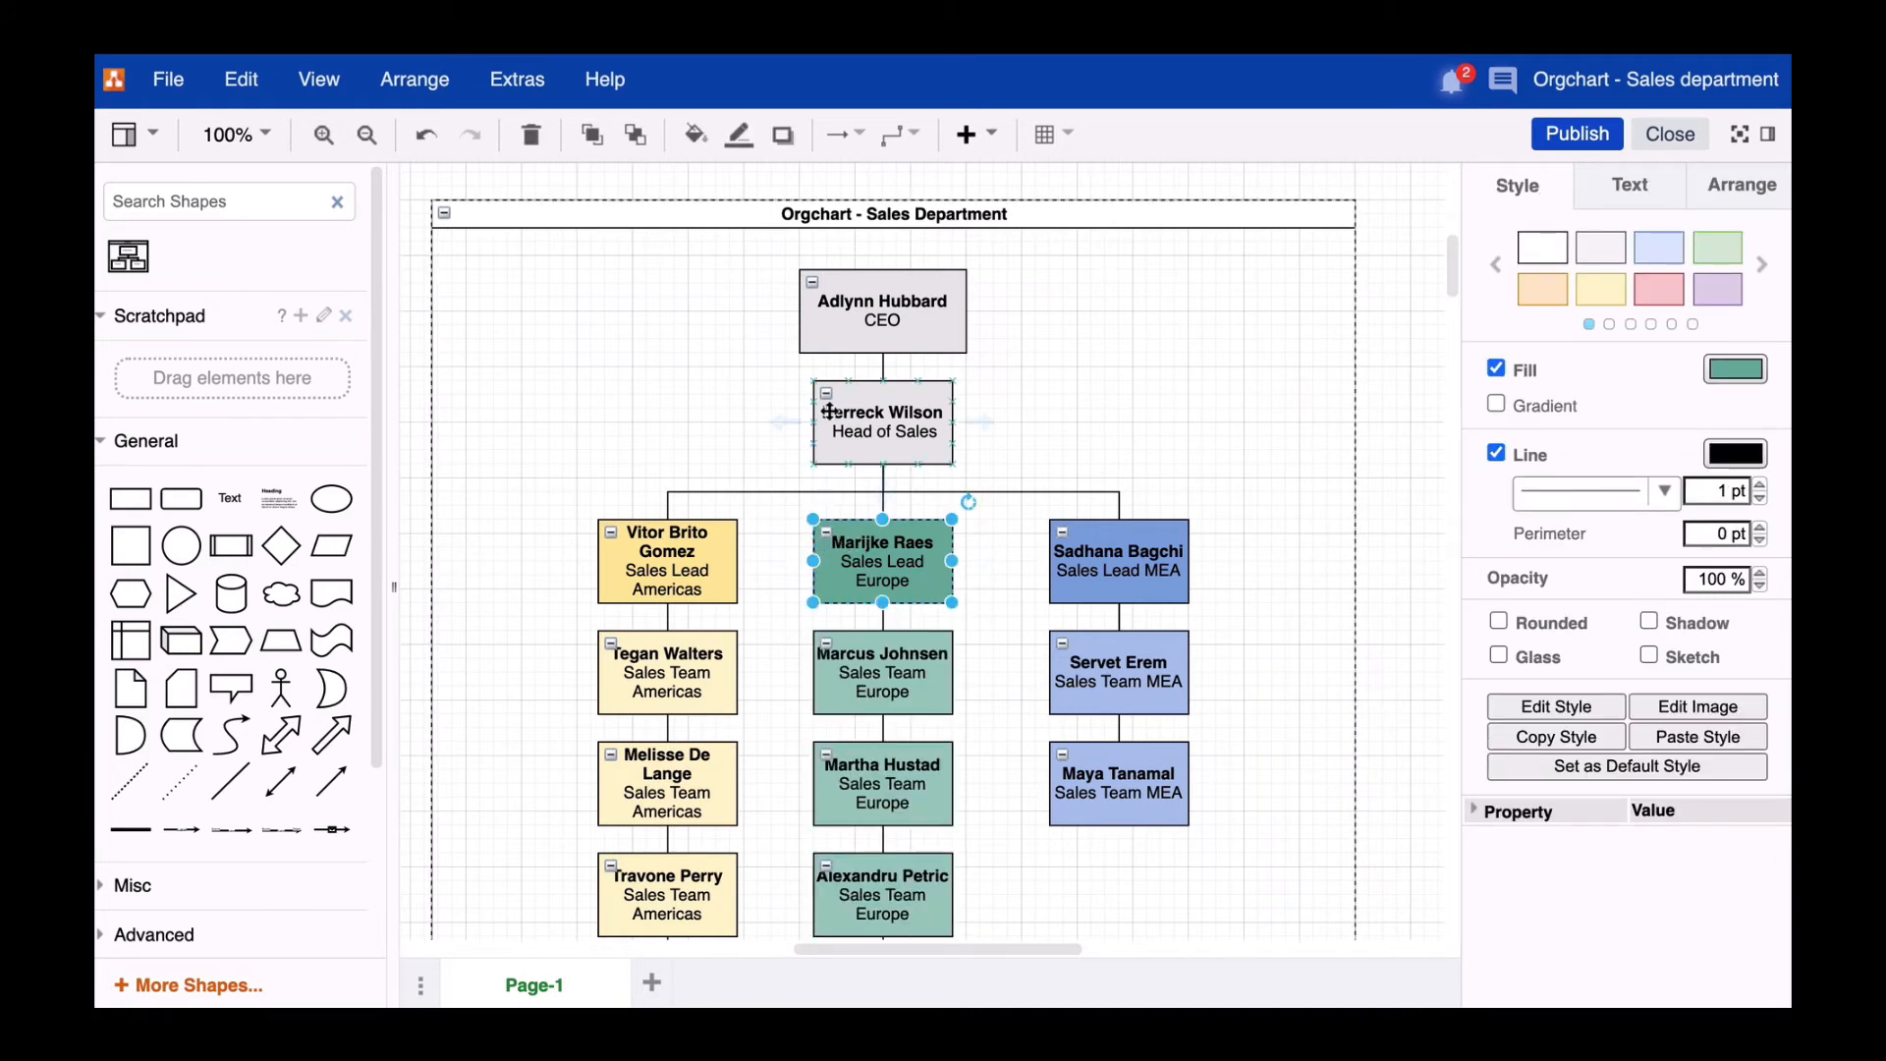
click(882, 425)
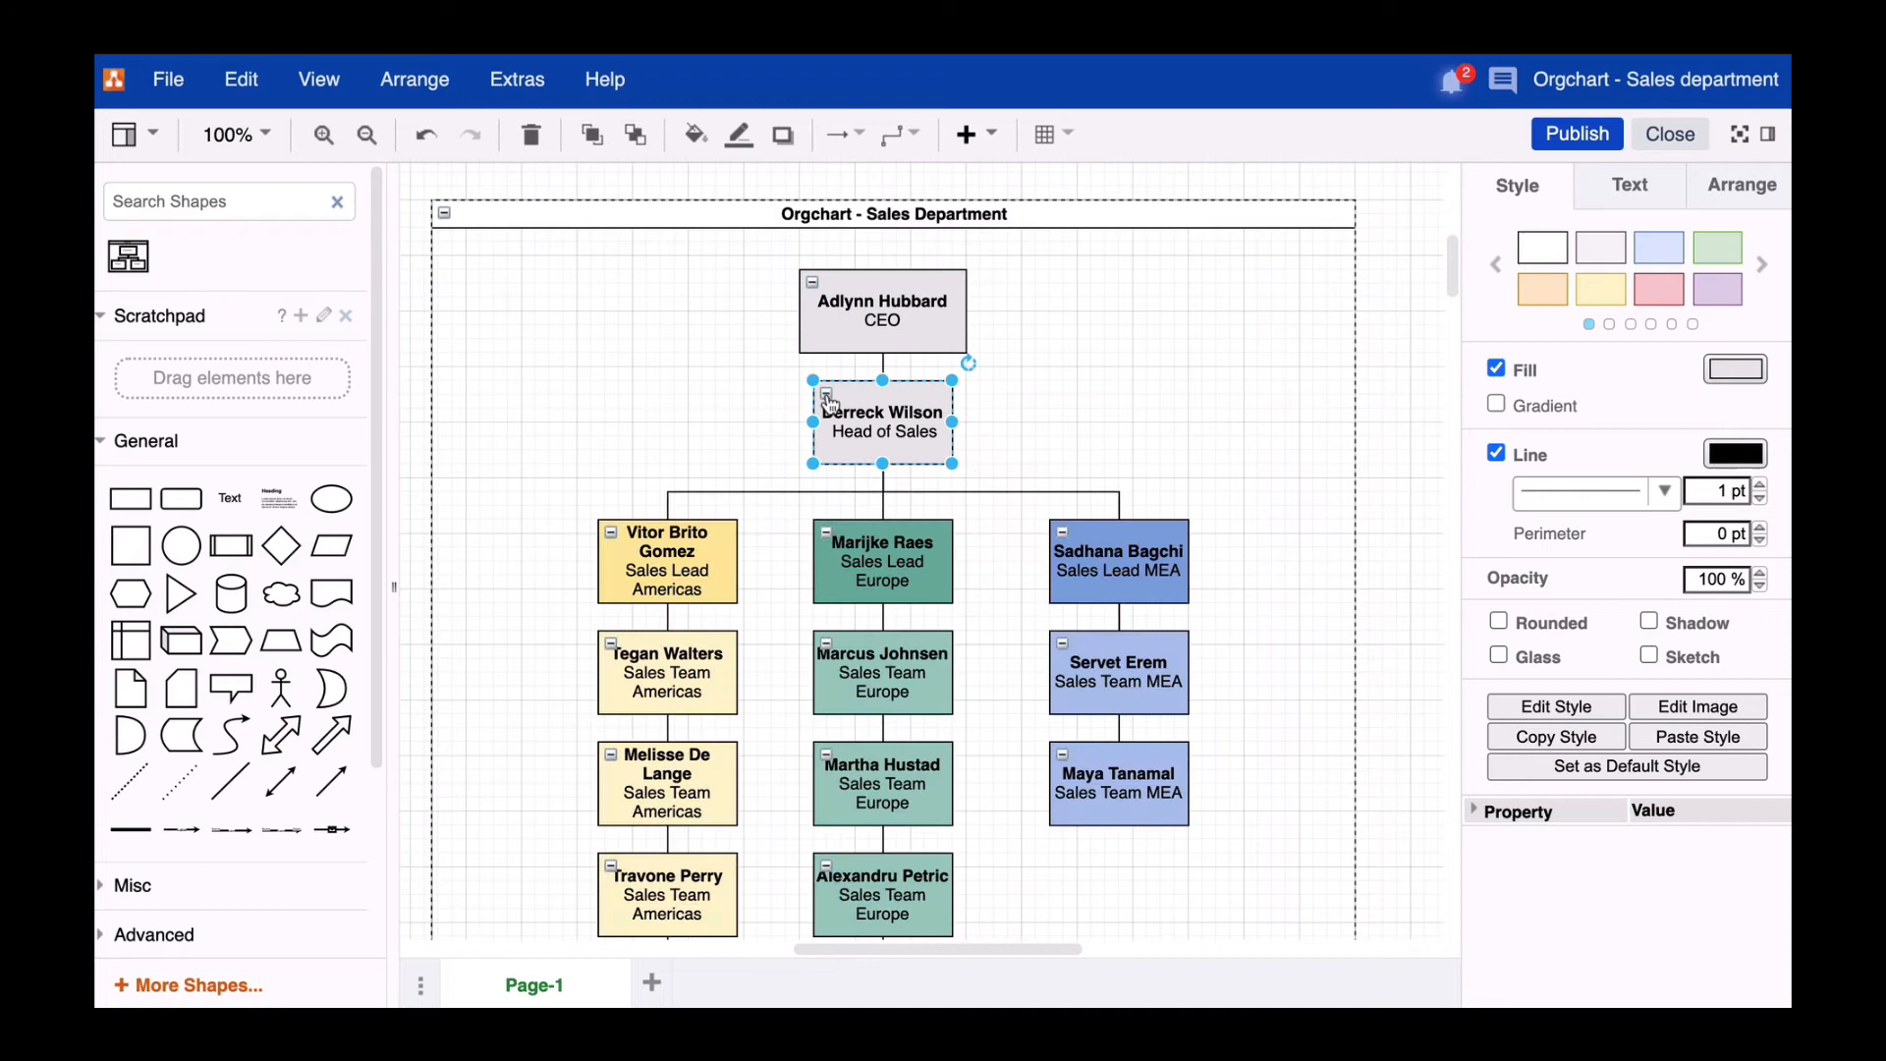
click(1401, 527)
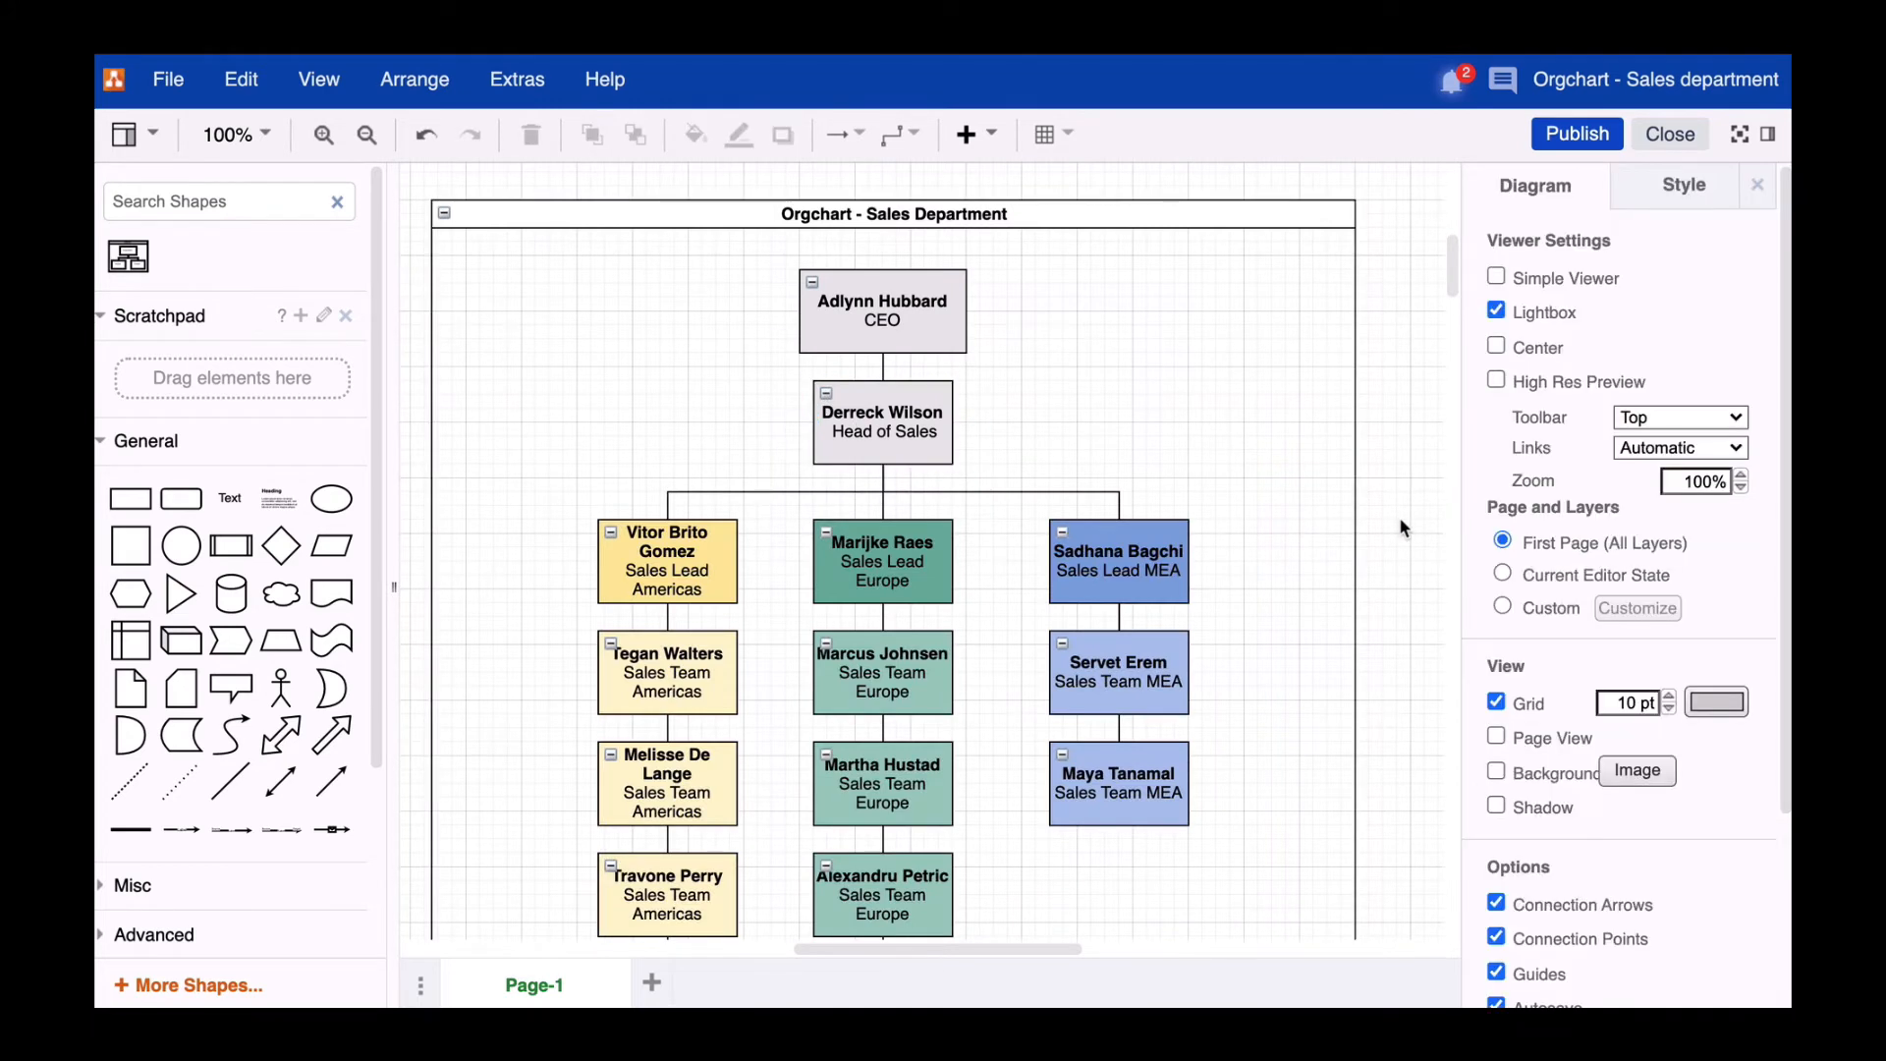
mouse_move(1399, 529)
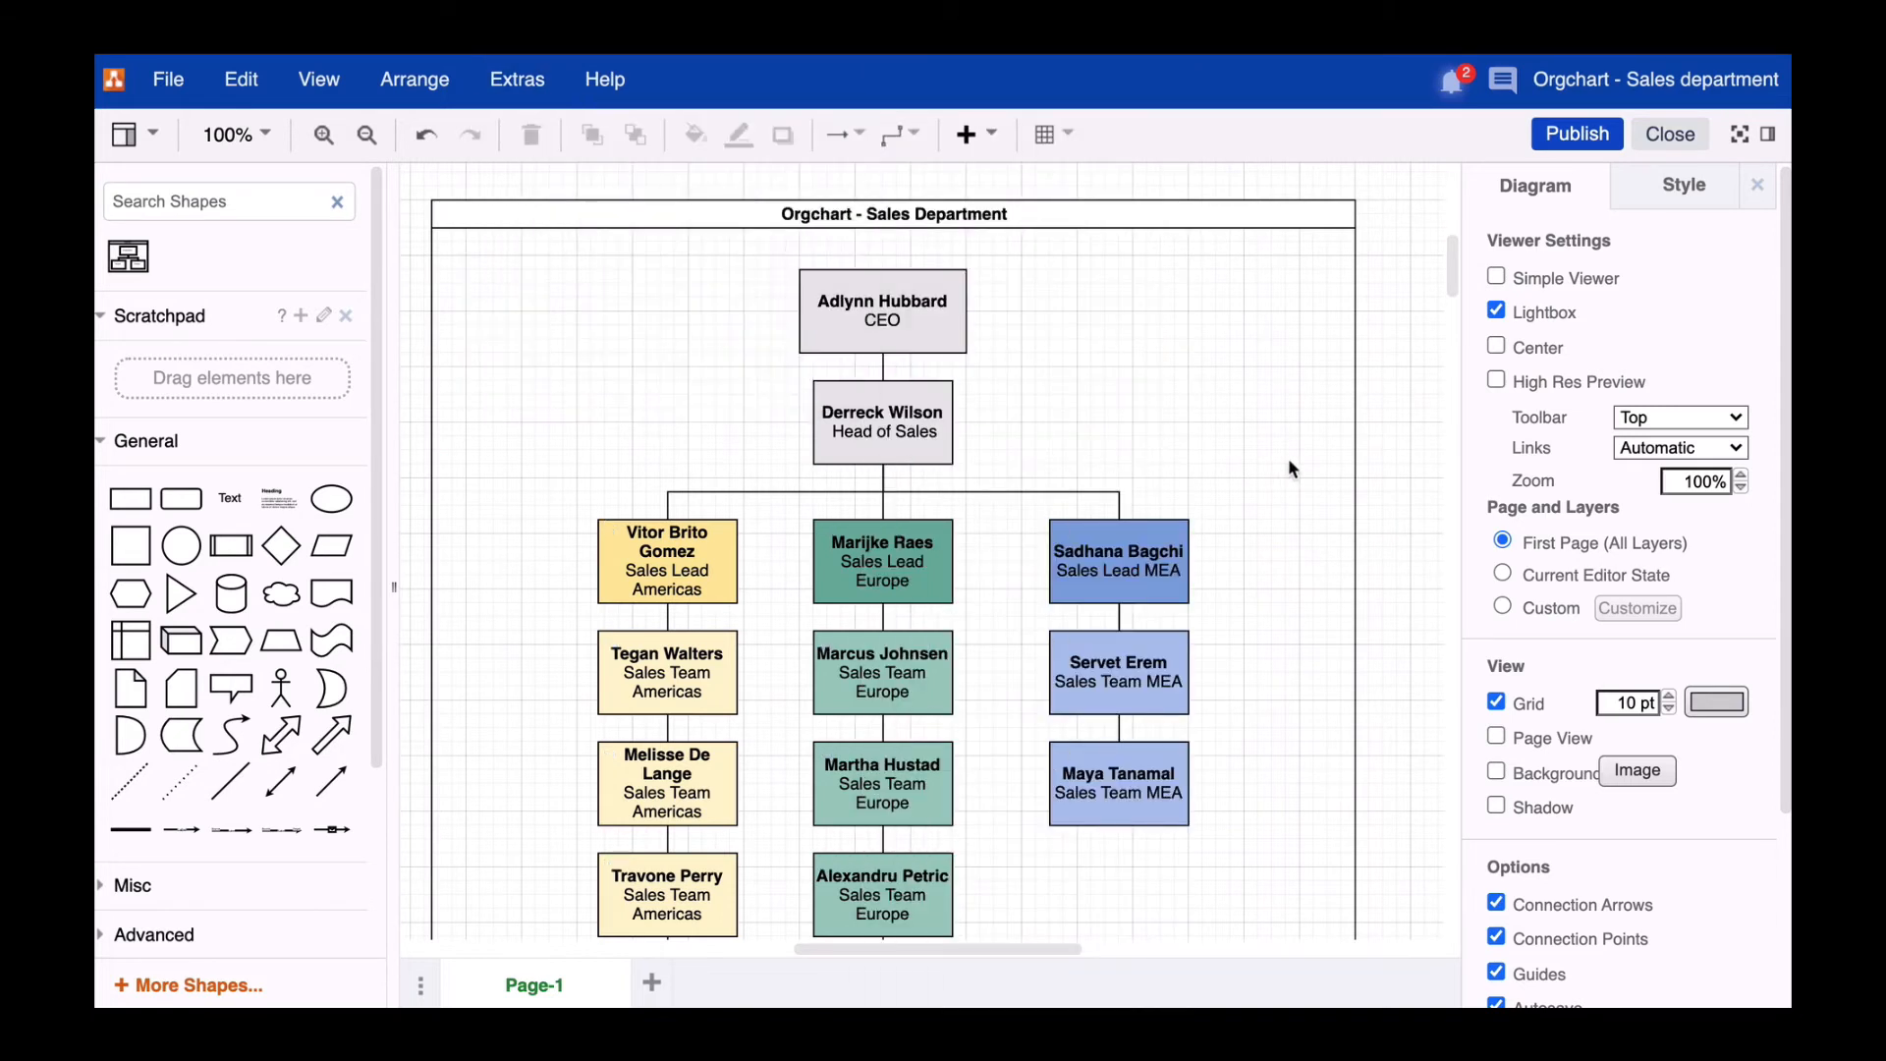
mouse_move(1381, 467)
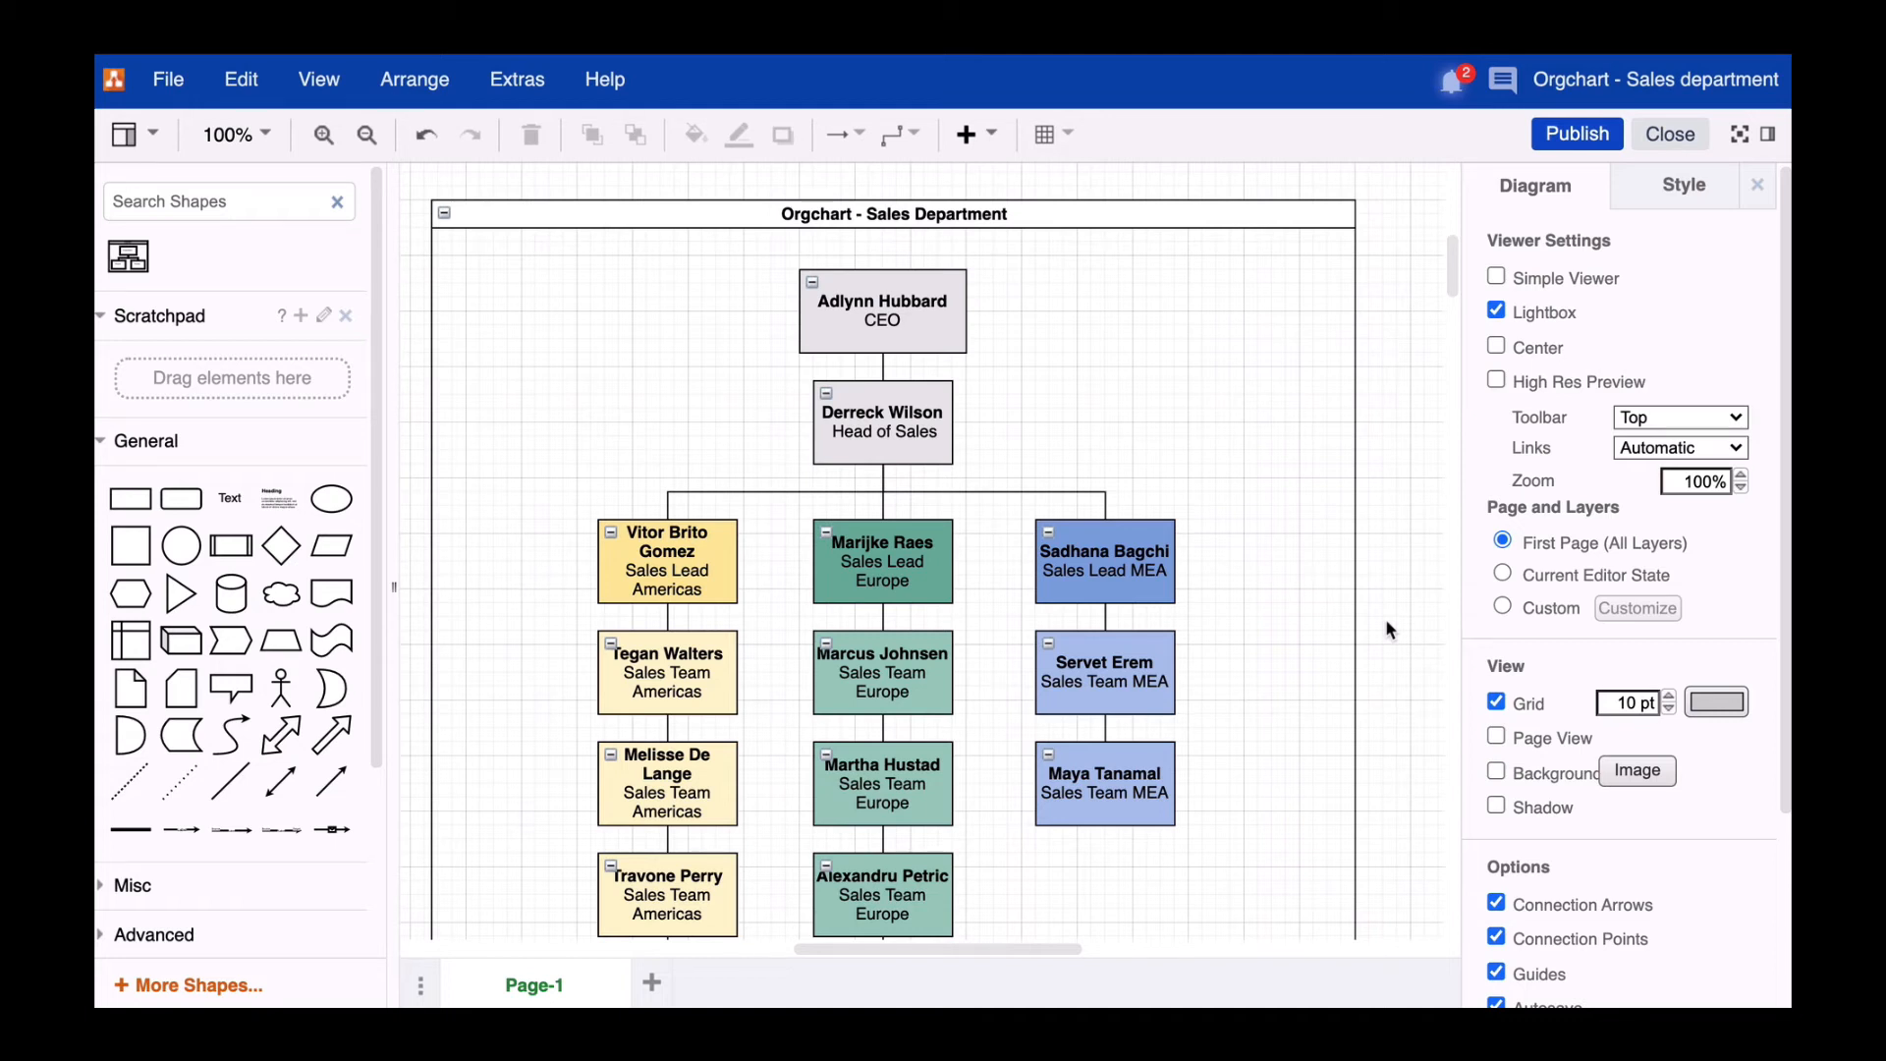
- Drag the MEA team column left, closer to the Europe column
click(1103, 560)
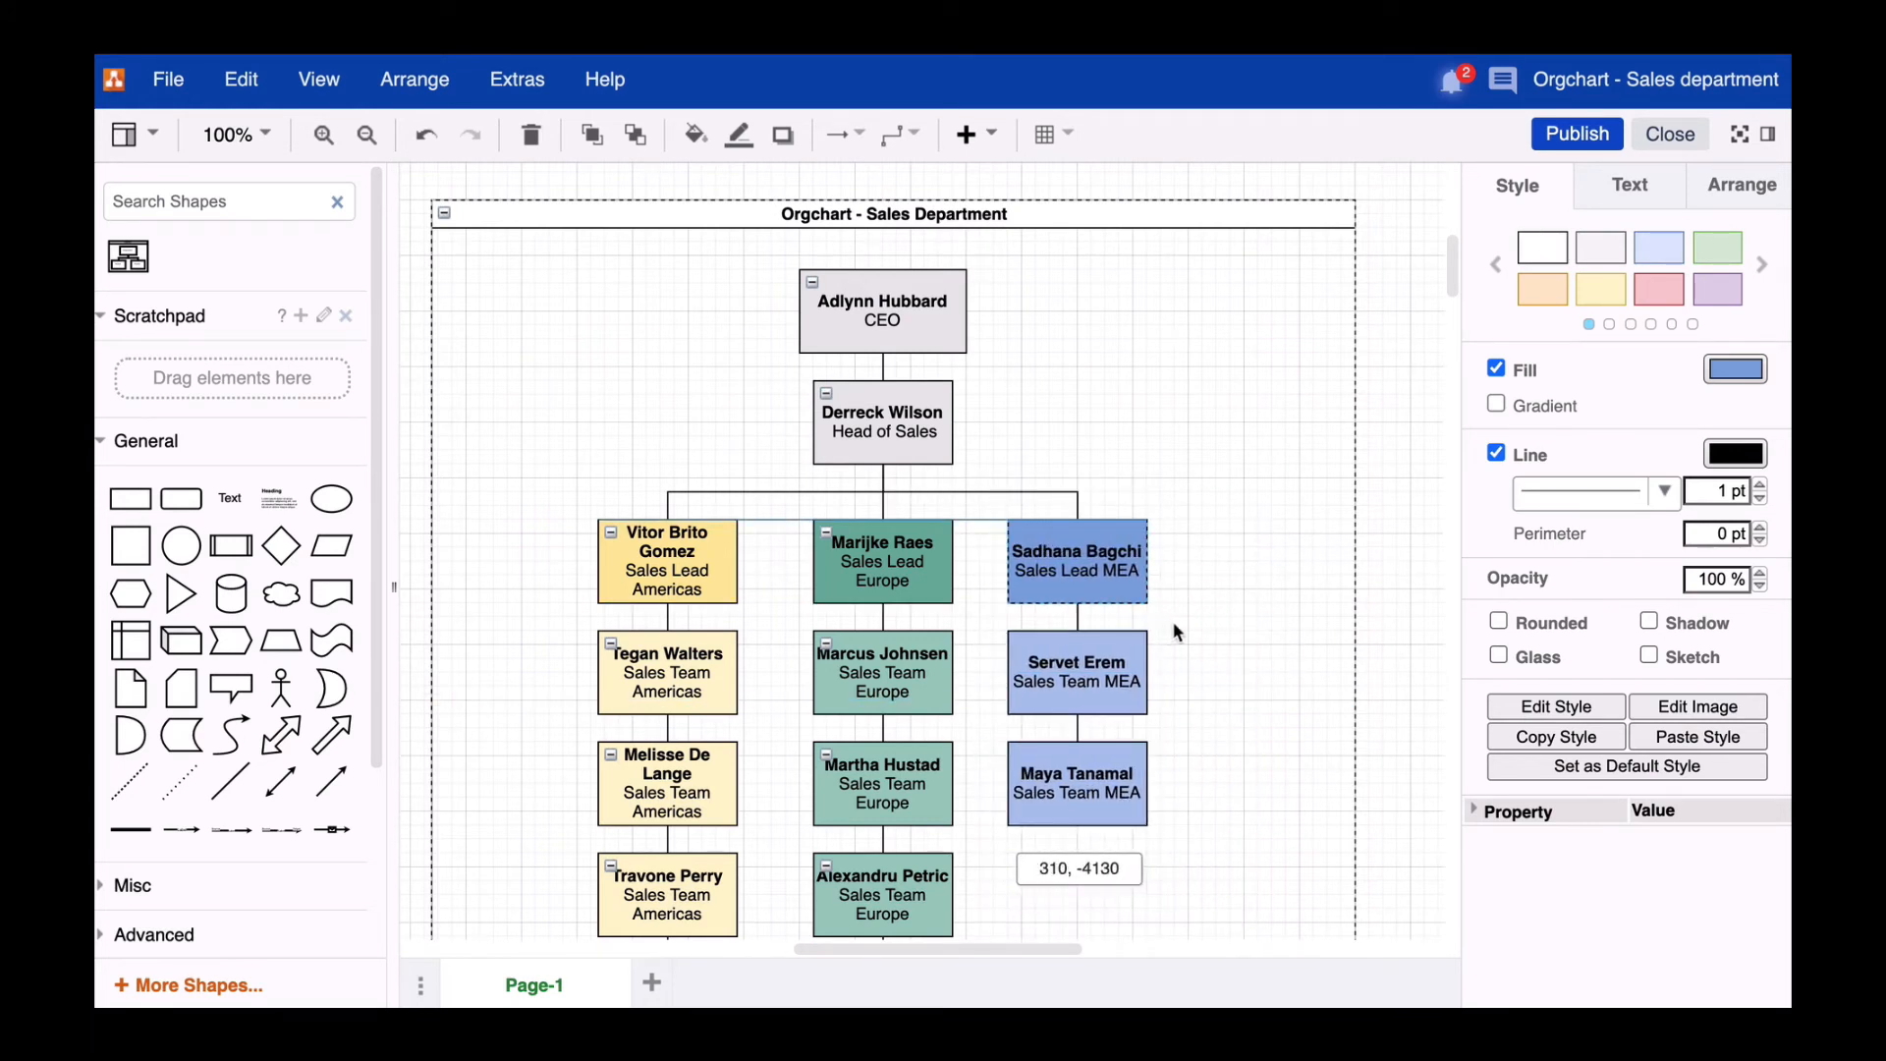
click(1077, 560)
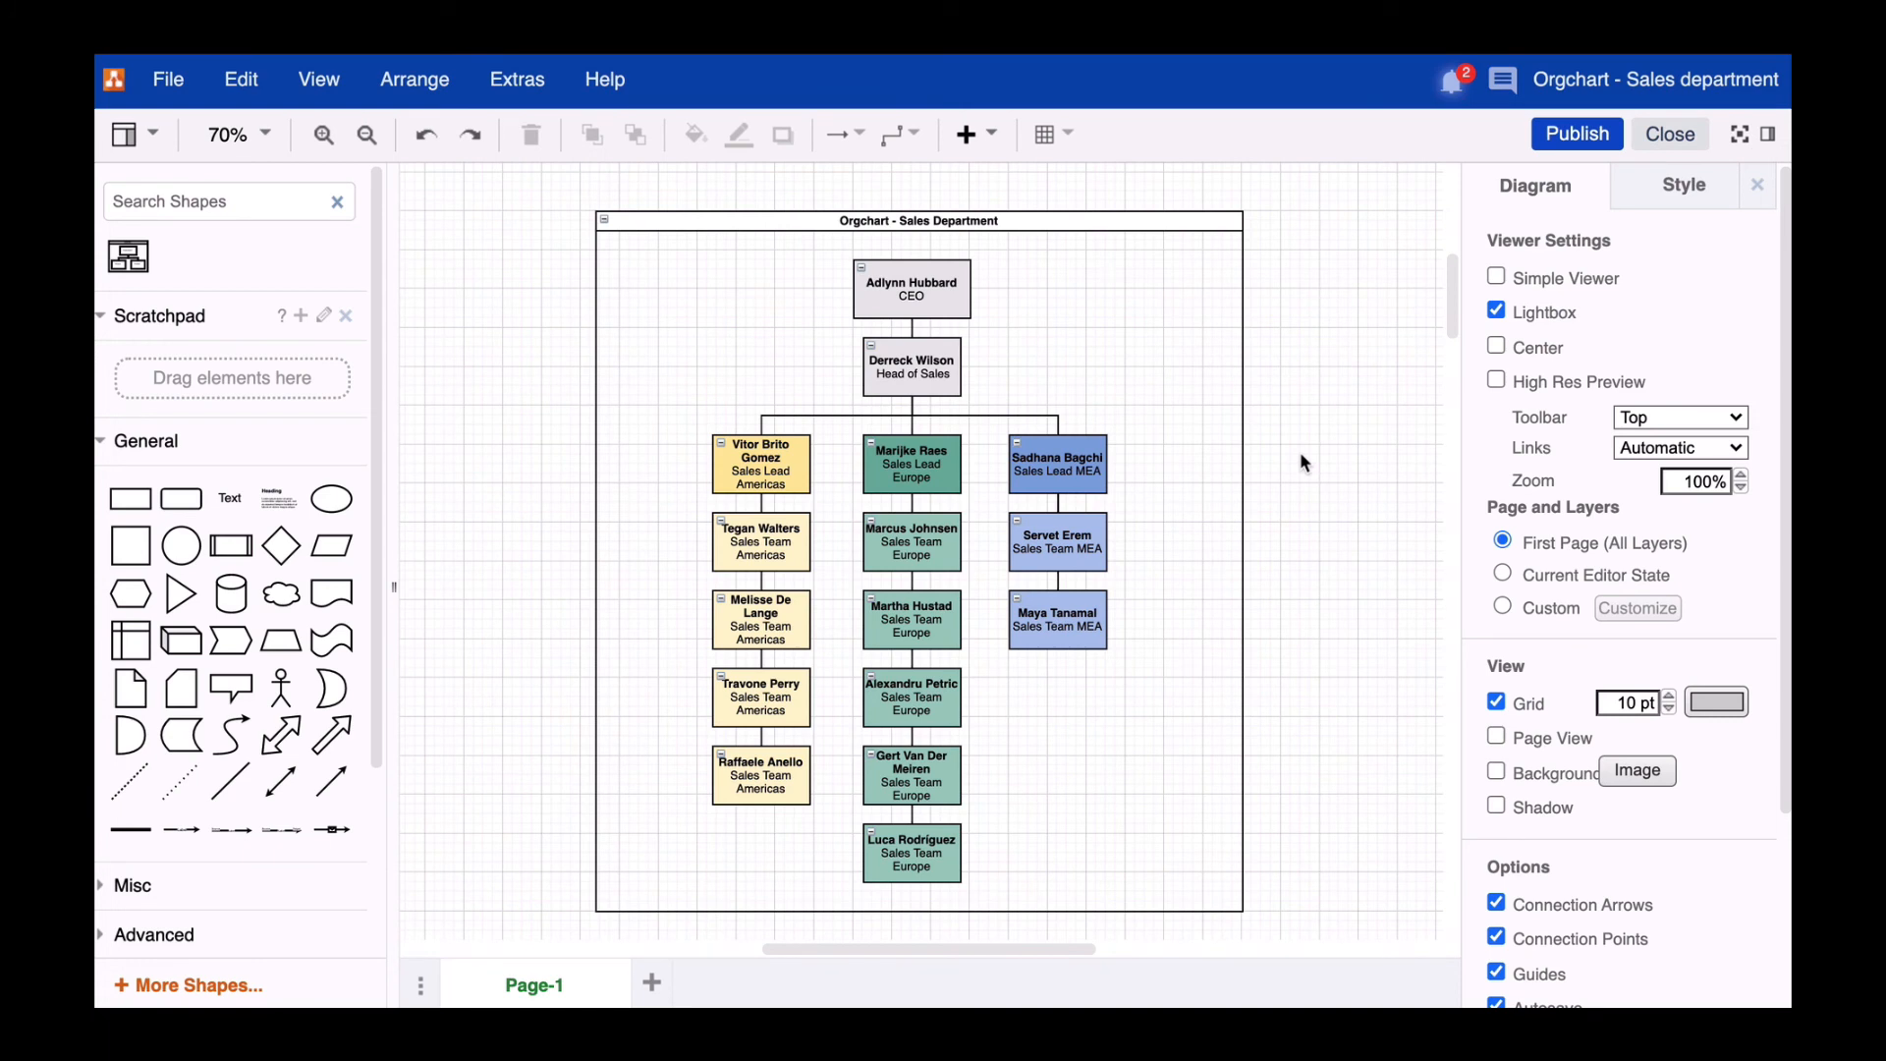
- Turn off the Line outline on the outer org chart container
click(919, 220)
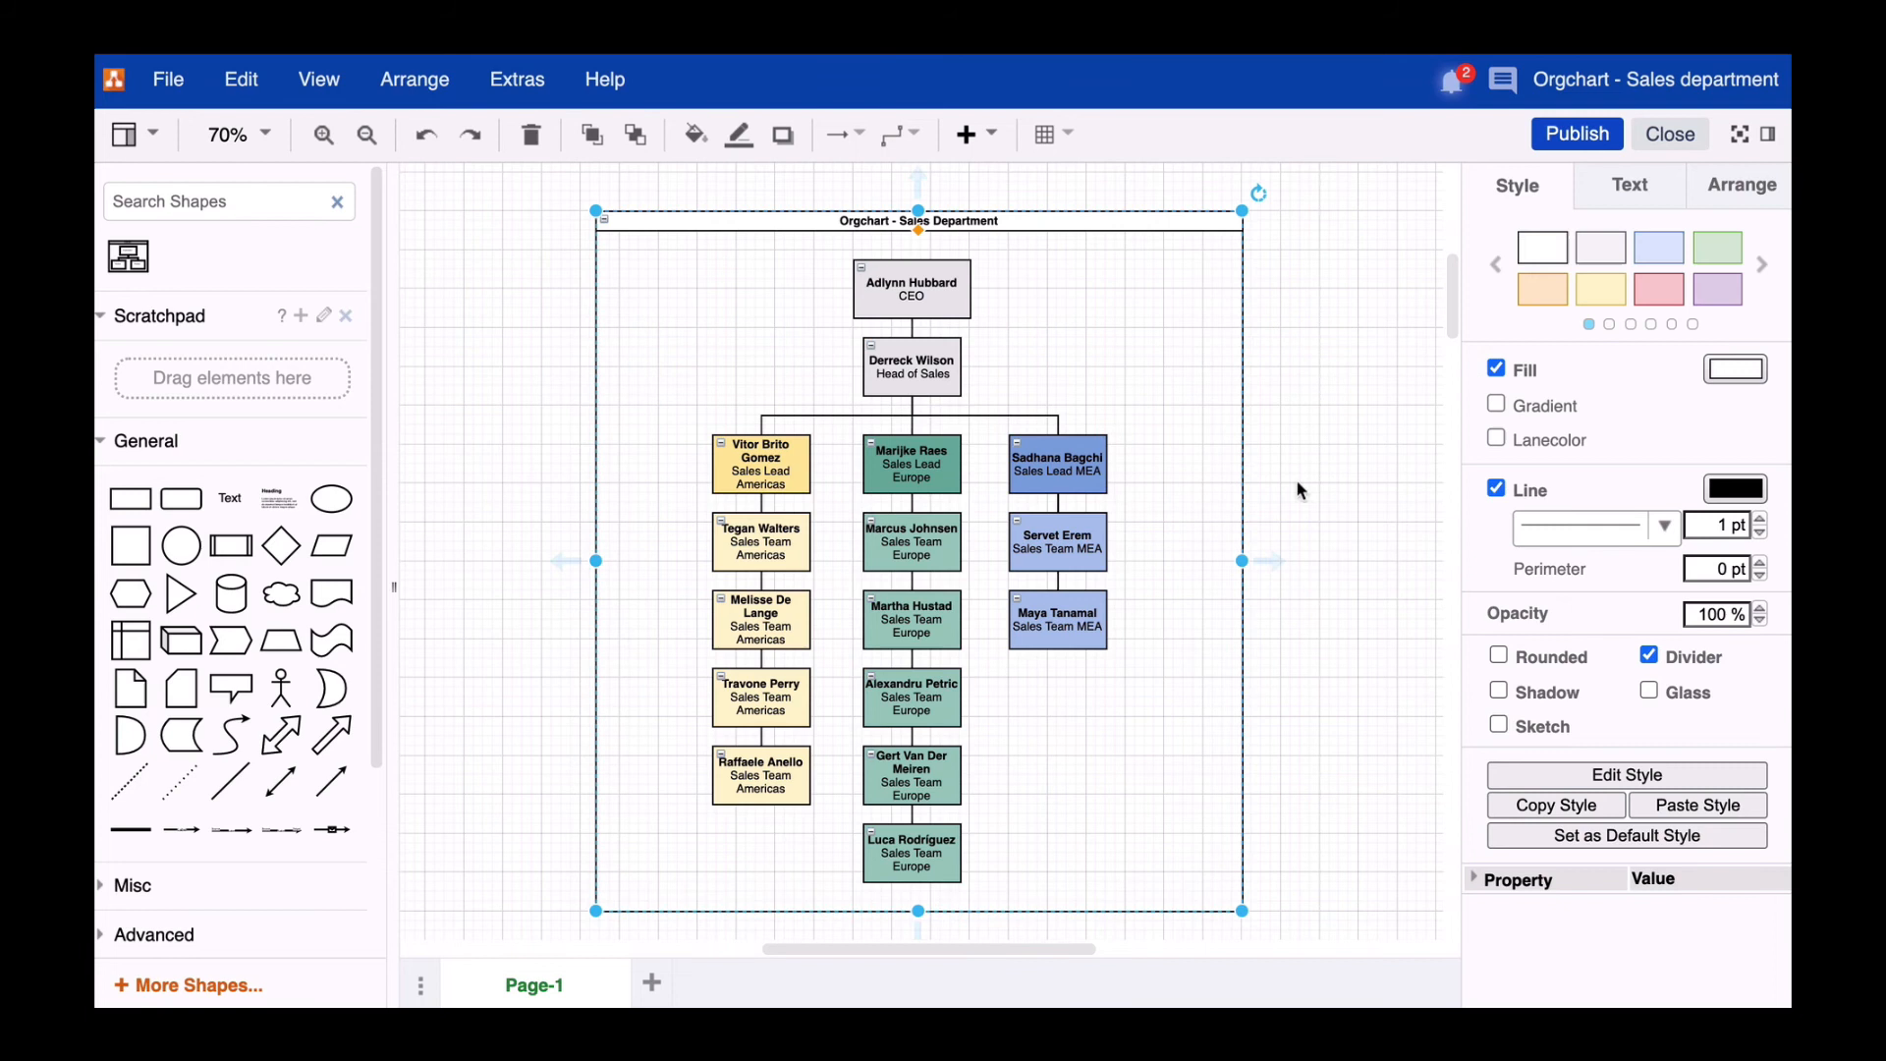
click(1497, 489)
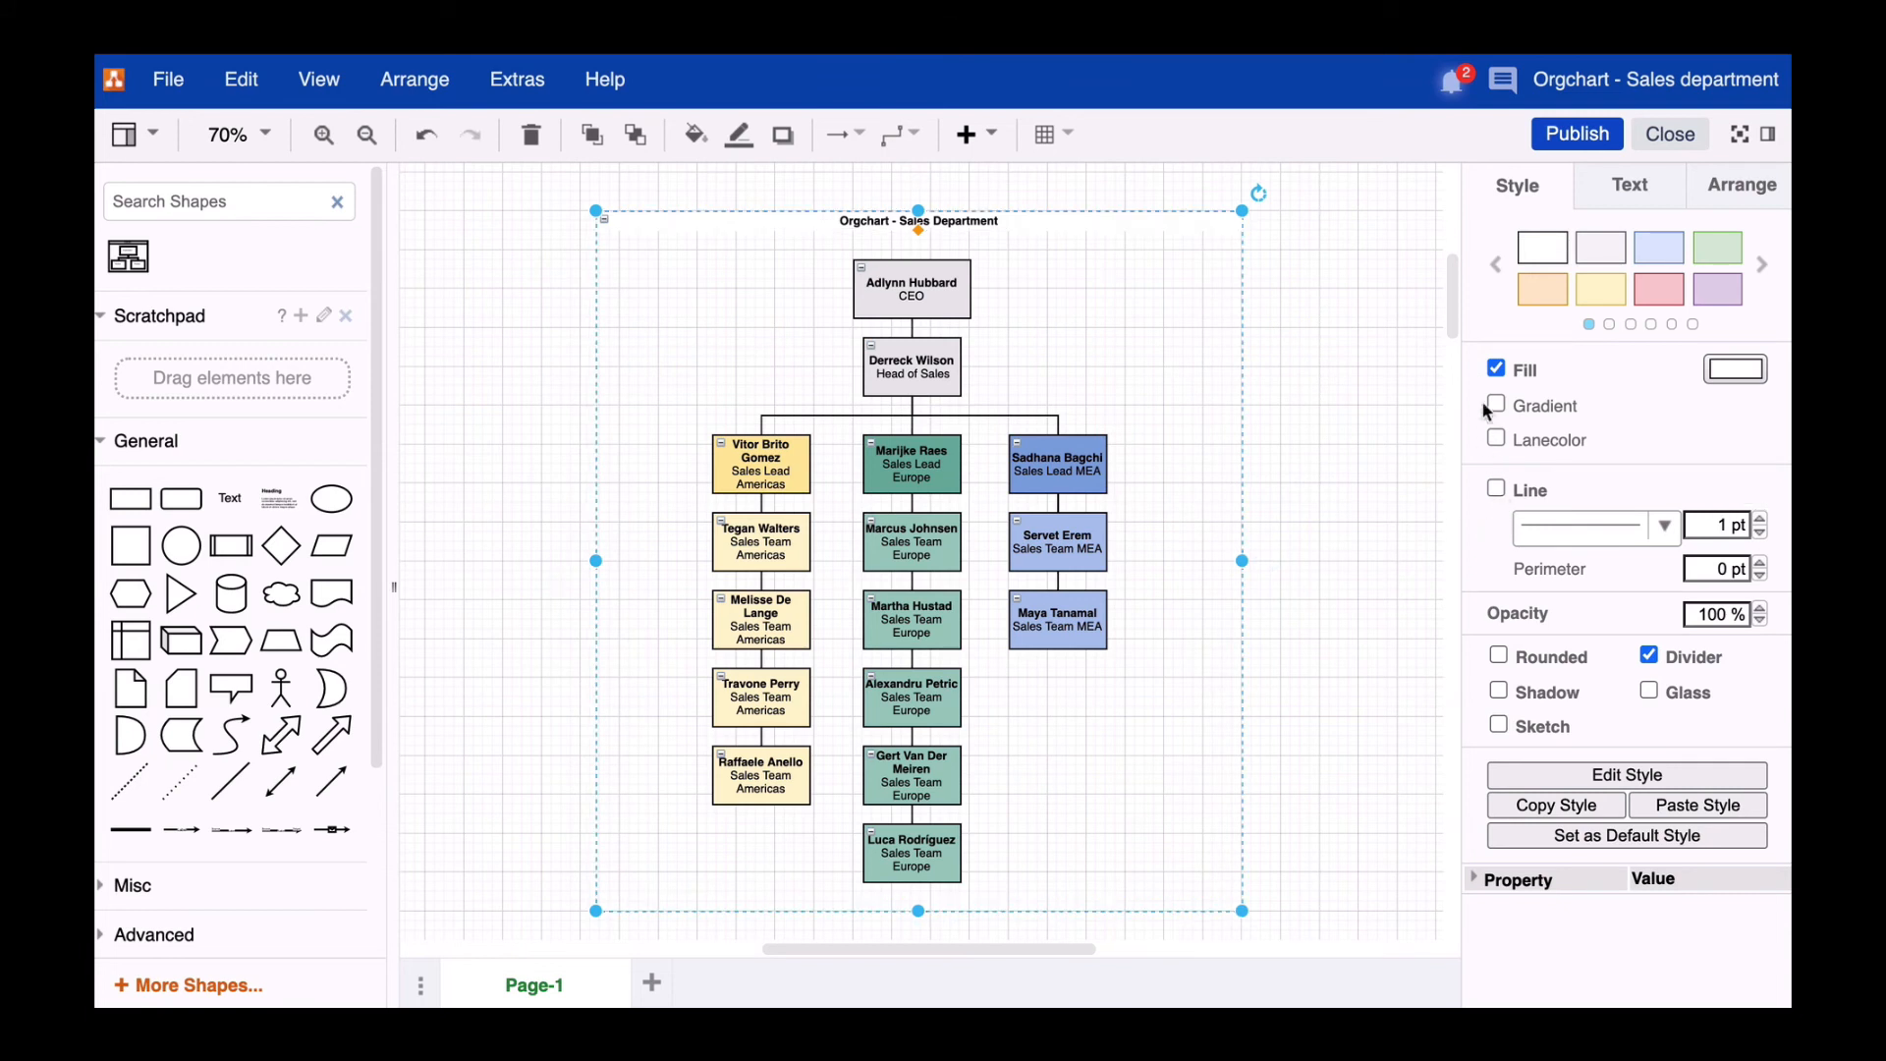
click(1498, 369)
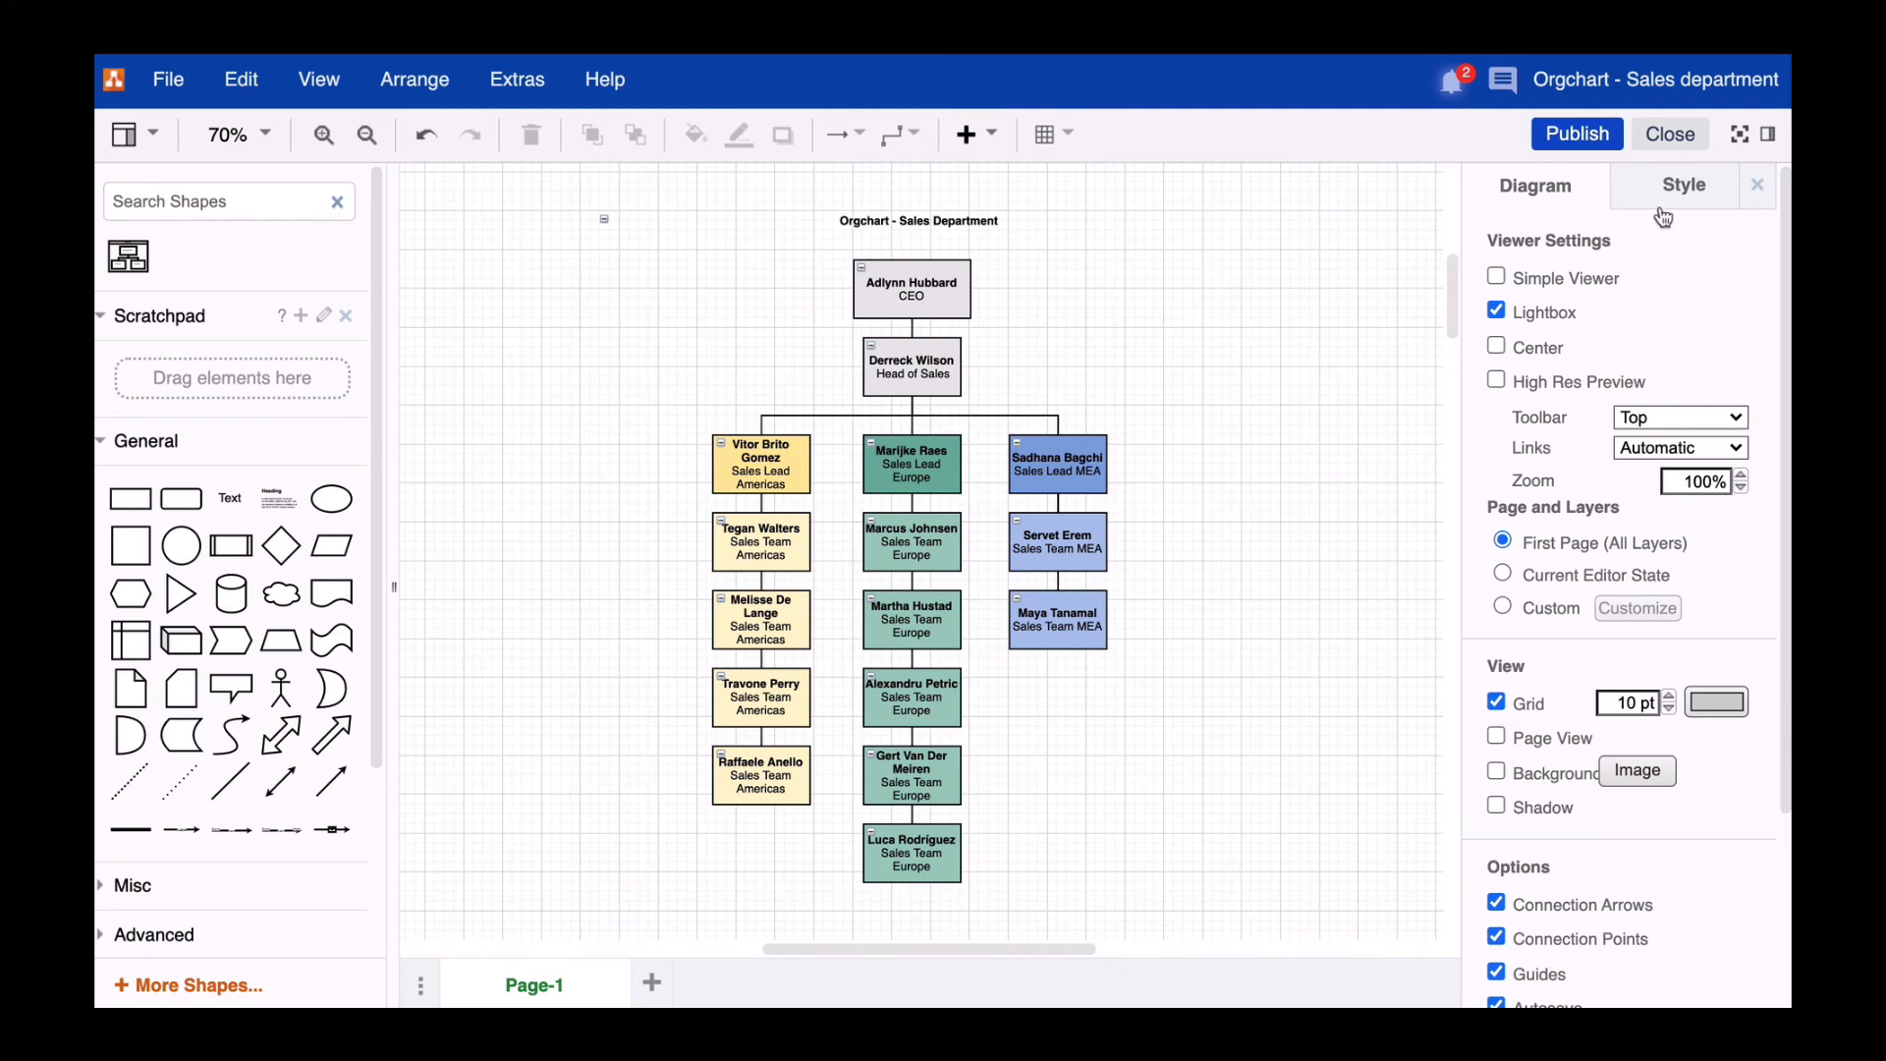
- Enable Rounded corners for all boxes in the Diagram Style panel and publish
click(1683, 185)
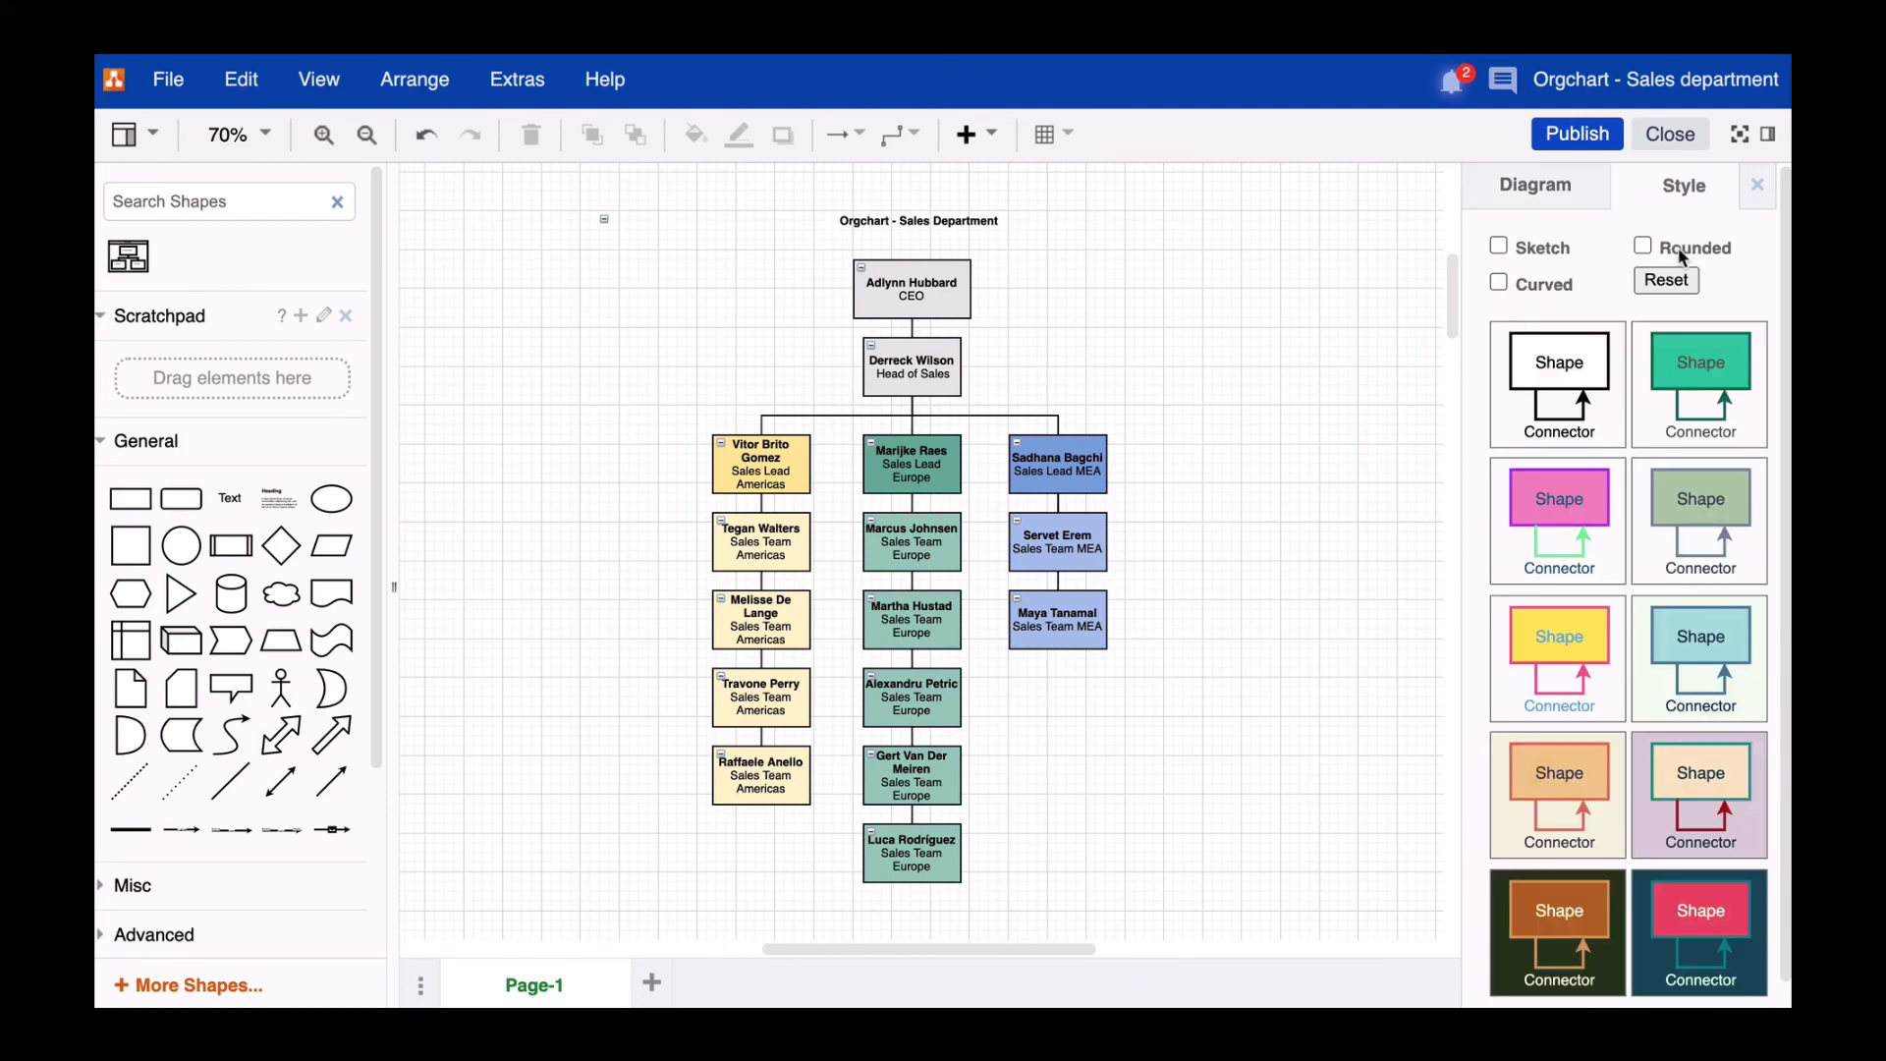
click(1644, 247)
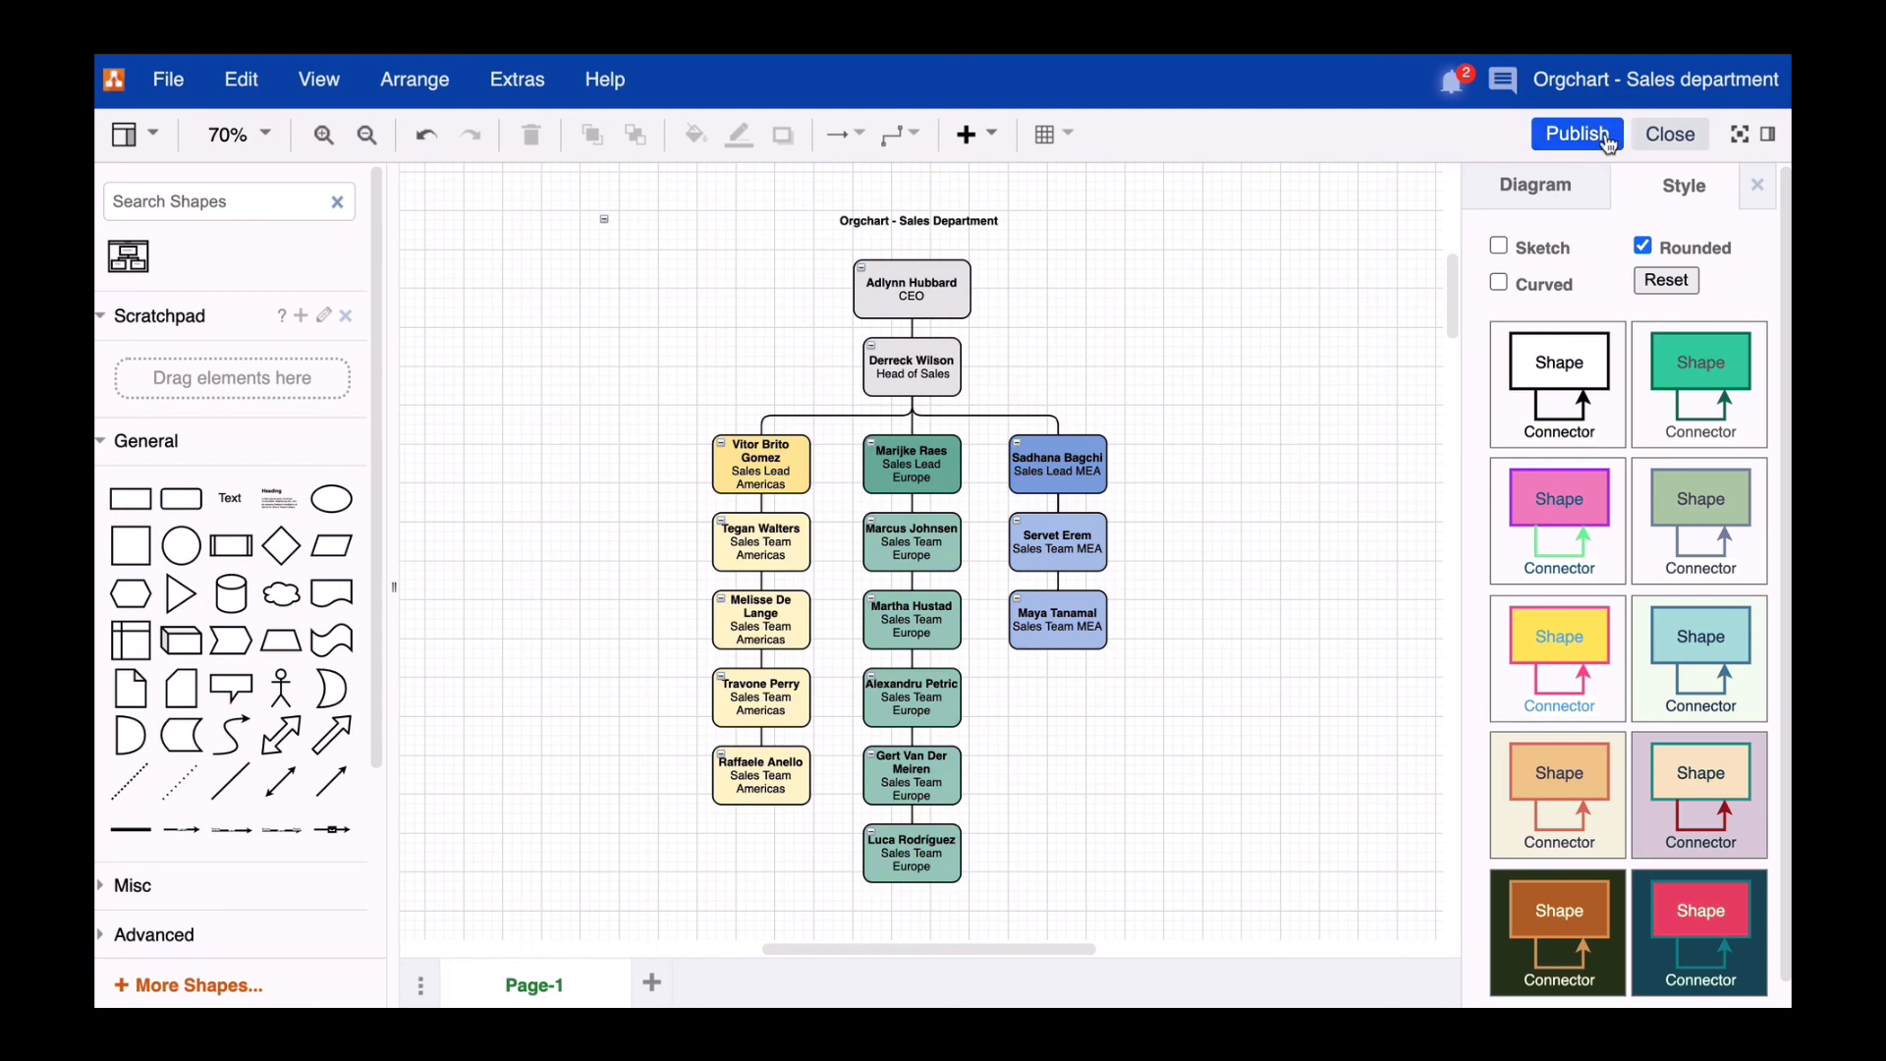
click(1578, 133)
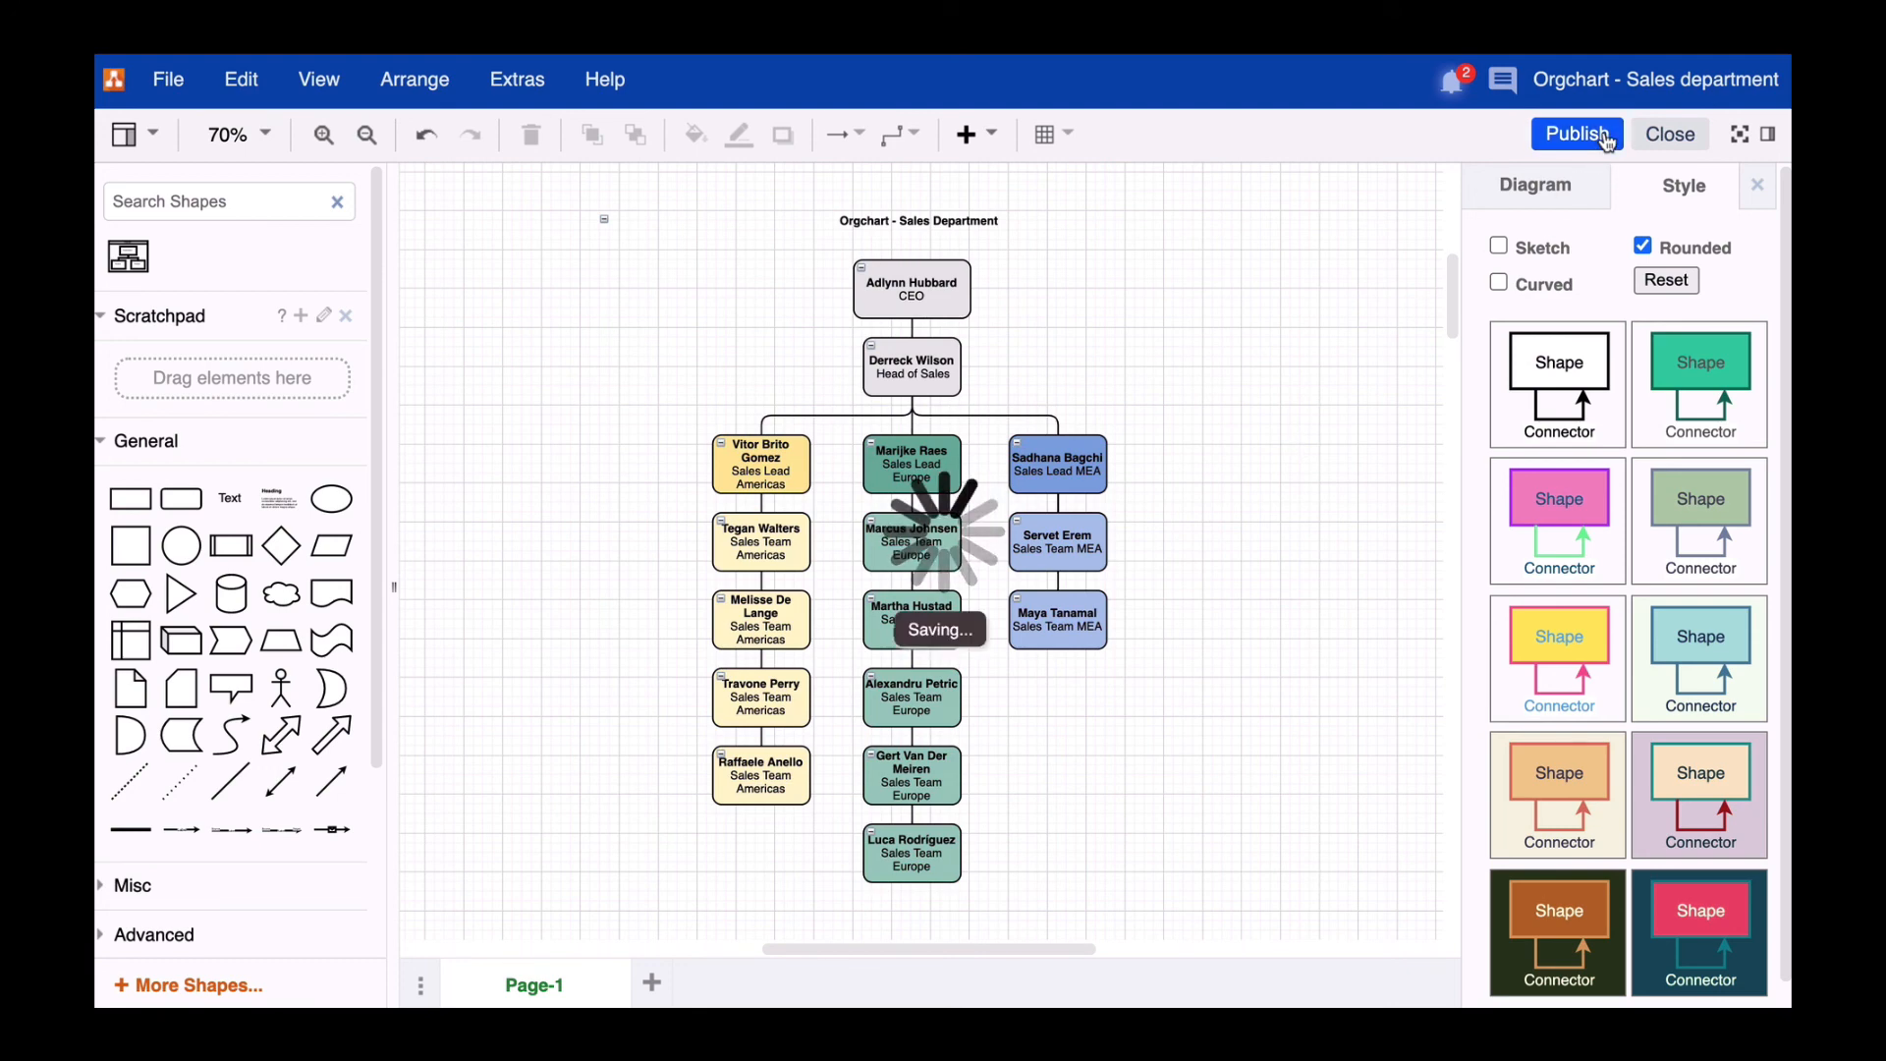